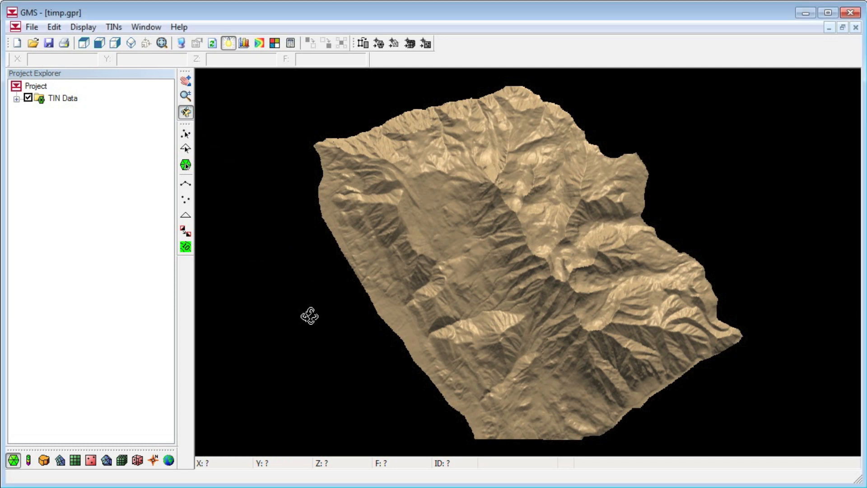
Orbit the TIN surface to inspect its ridges in 3D
drag(308, 316, 481, 208)
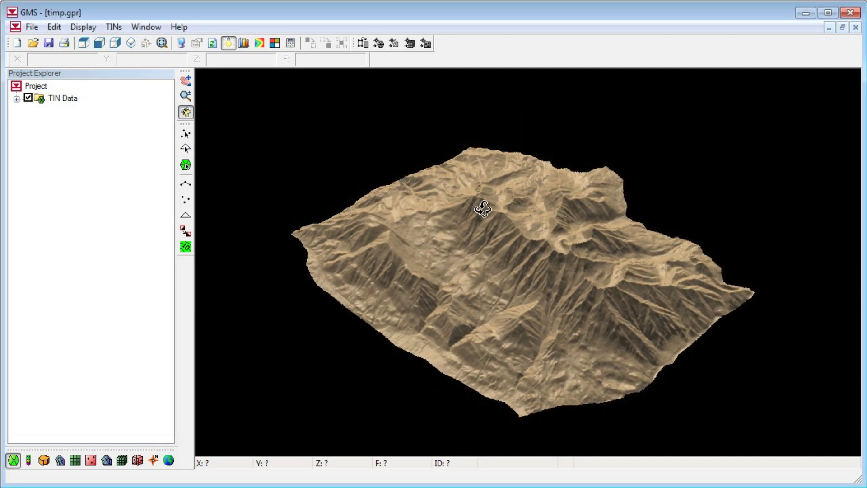
drag(481, 207, 684, 357)
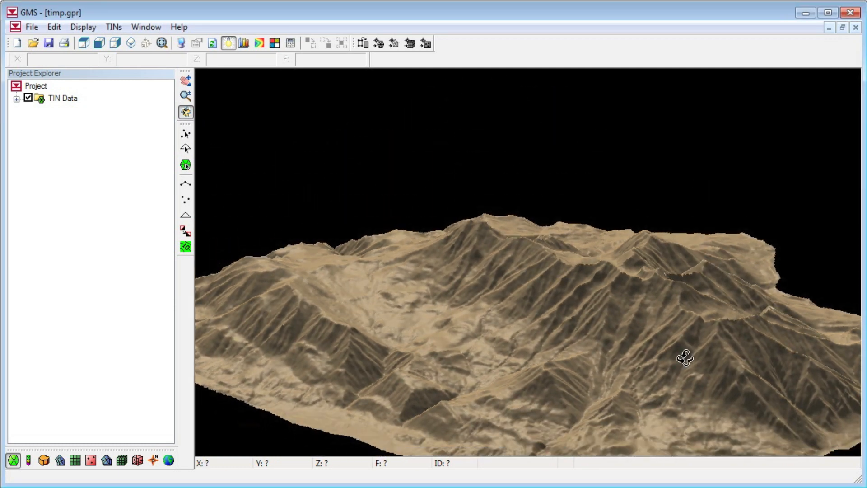
drag(684, 358, 777, 340)
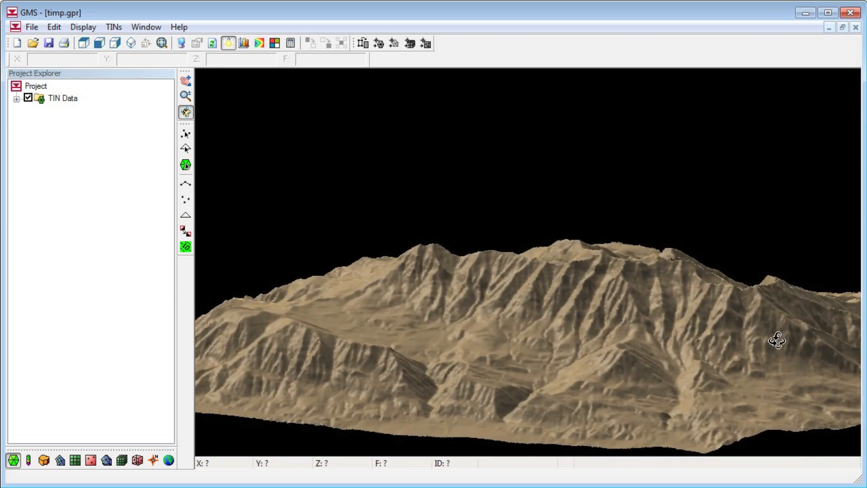
drag(777, 340, 586, 376)
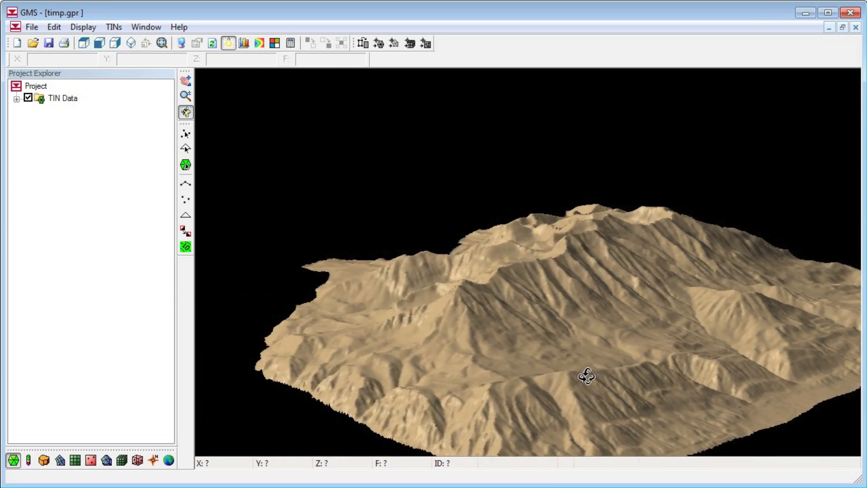
drag(586, 377, 581, 408)
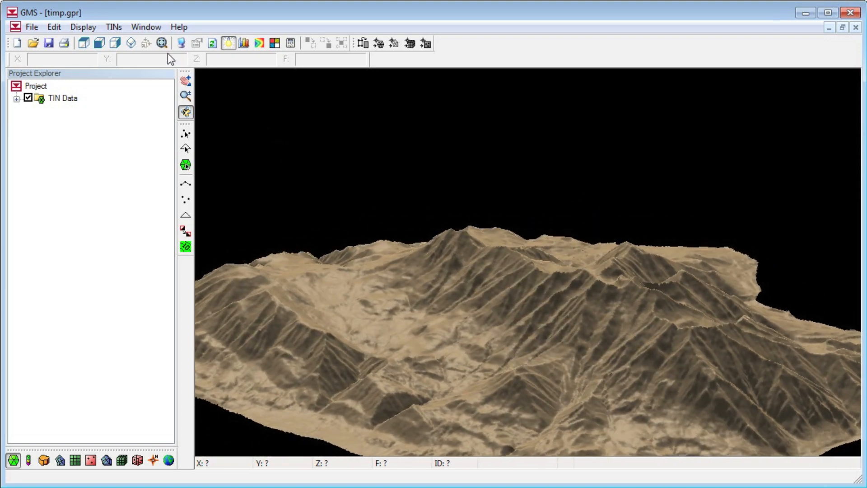
Return to plan view and turn on Contours in the TIN display options
click(98, 43)
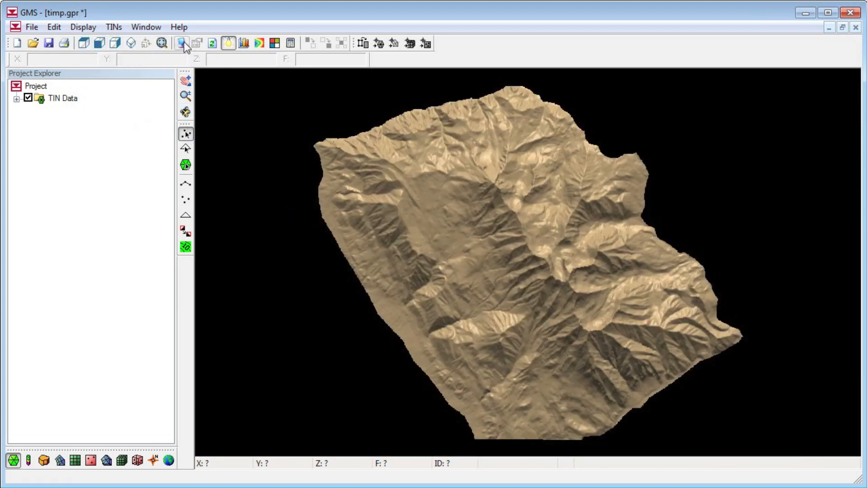
click(183, 43)
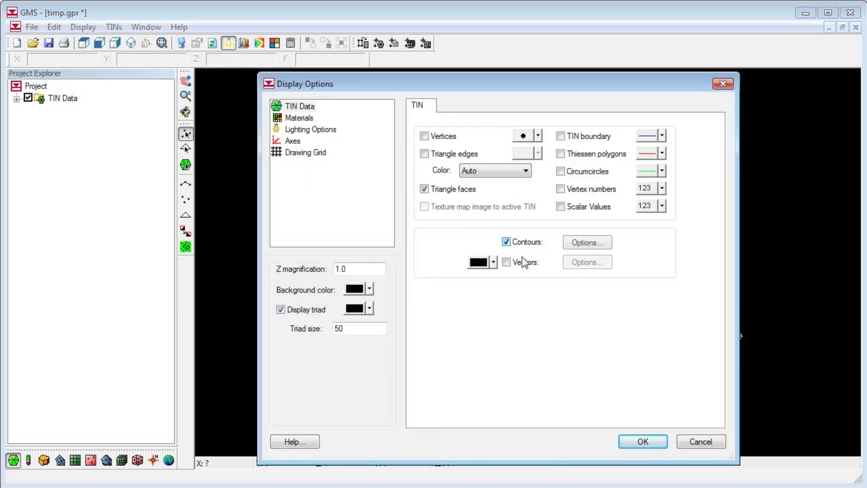
click(641, 441)
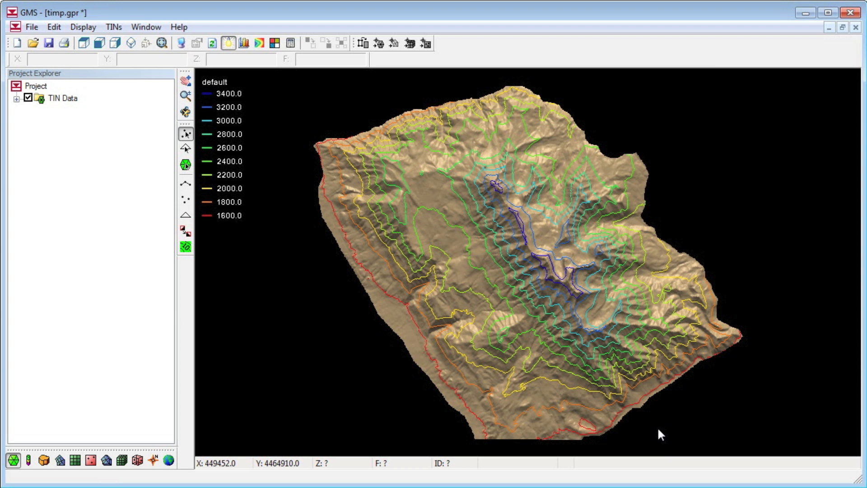
mouse_move(334, 357)
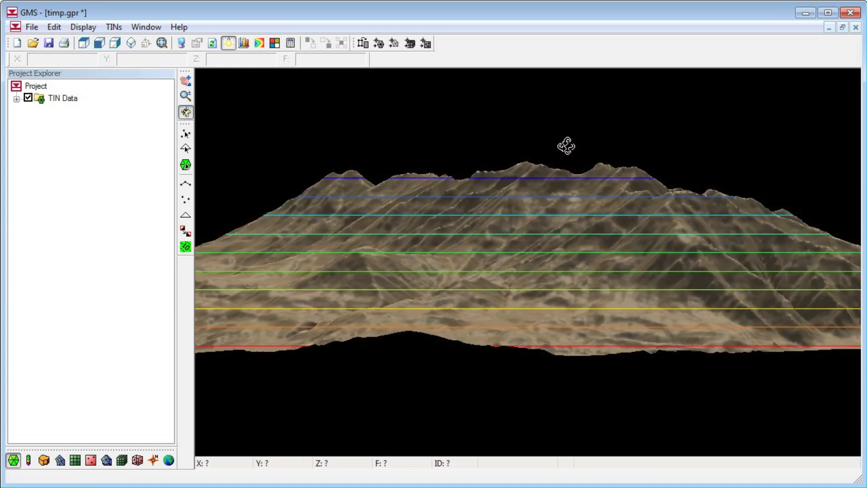
drag(564, 146, 586, 246)
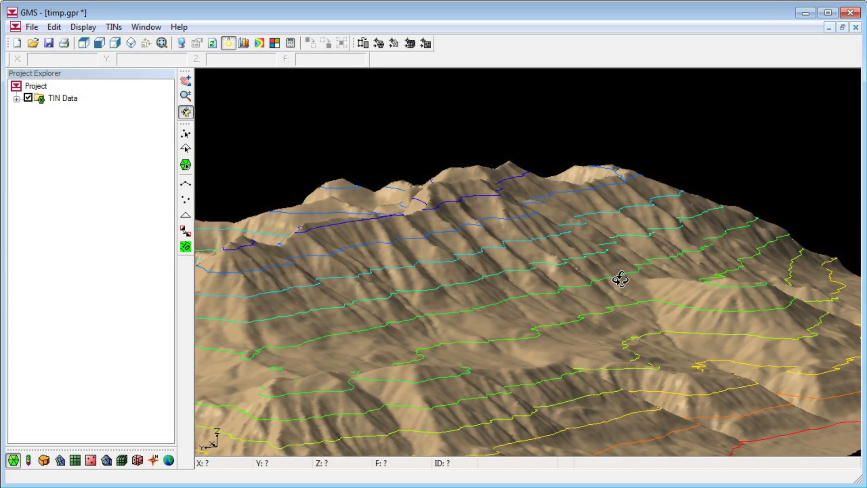
drag(620, 279, 557, 308)
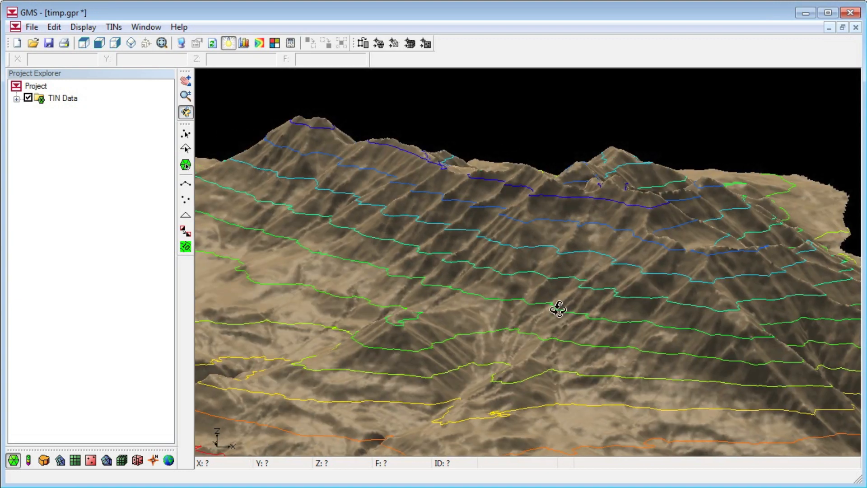
drag(559, 310, 357, 299)
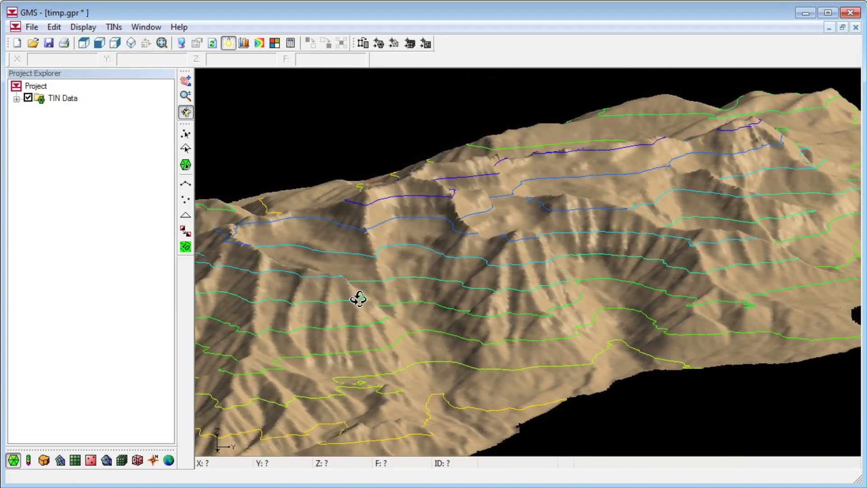
drag(358, 299, 685, 303)
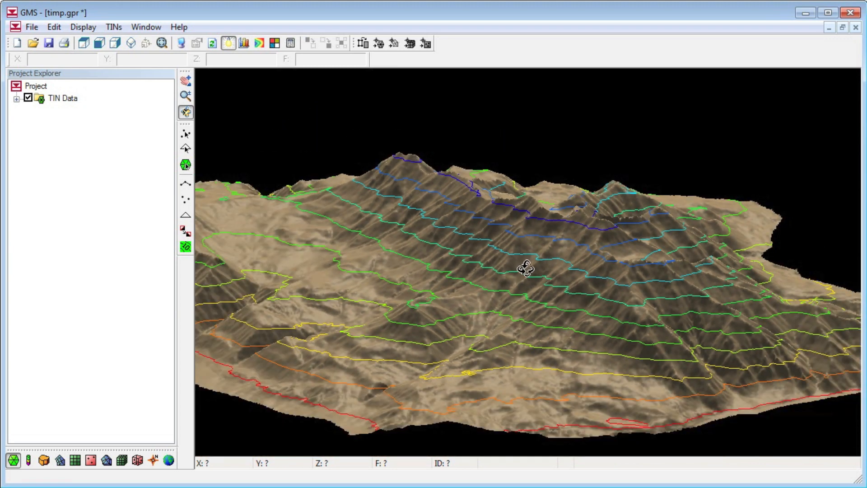
drag(525, 268, 227, 130)
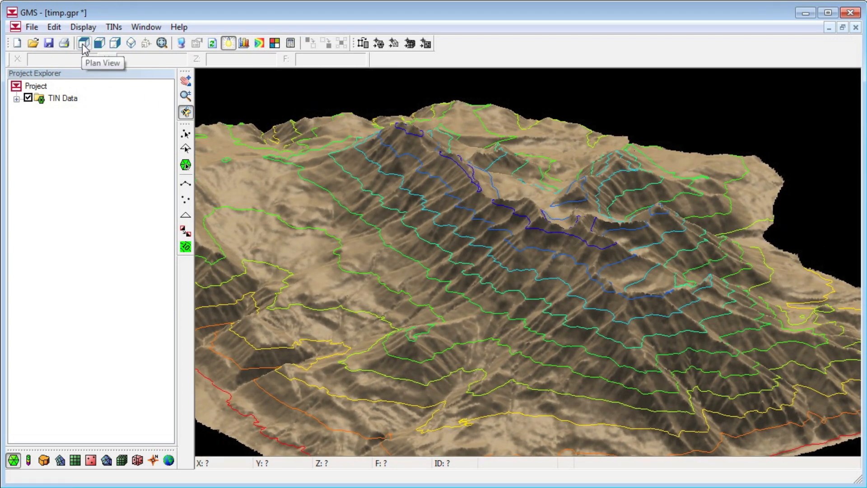
click(82, 42)
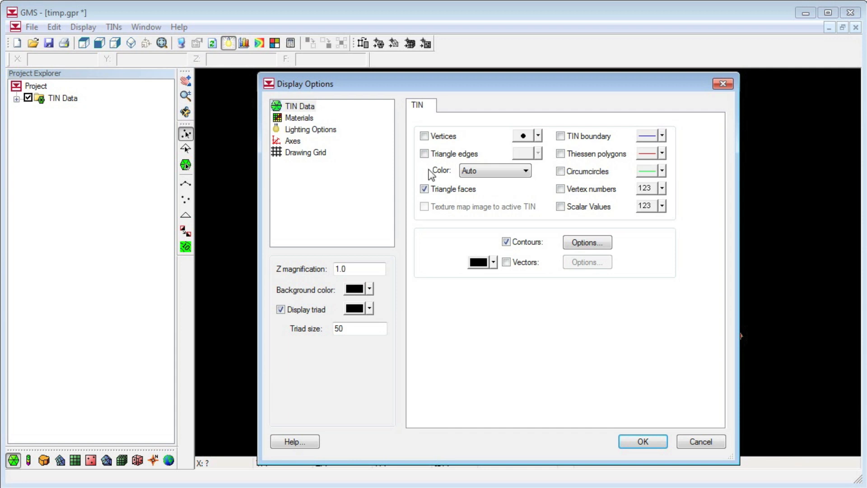
click(586, 242)
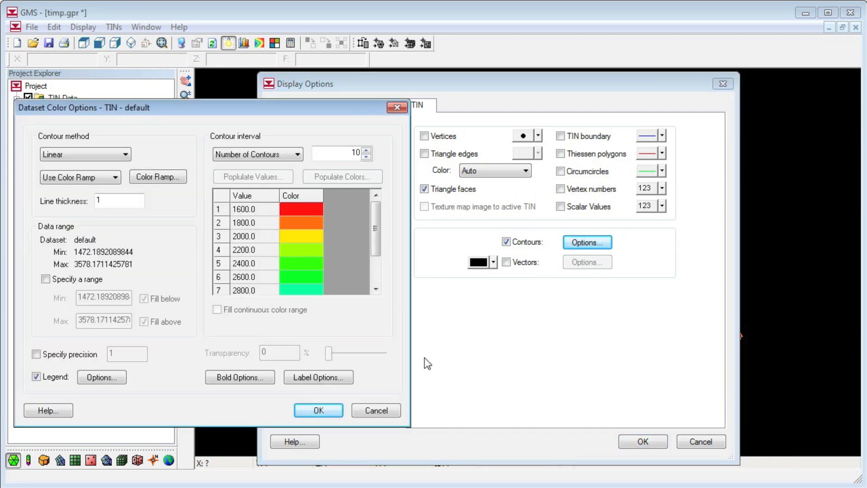
click(318, 410)
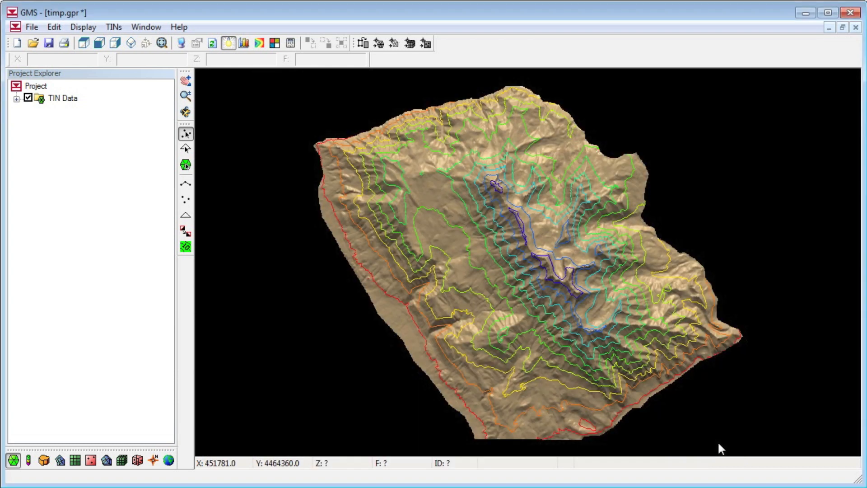
mouse_move(258, 42)
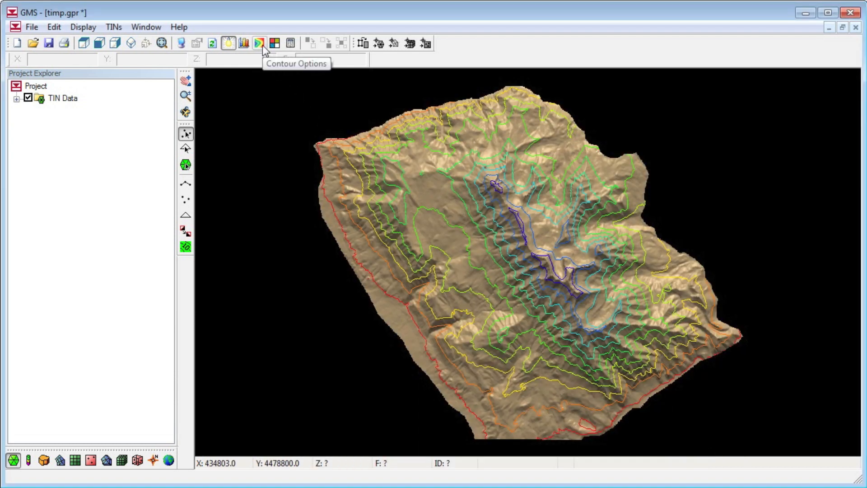
Use Specify Each Color, making the 1600 contour pink, 1800 purple and 2000 teal
click(257, 43)
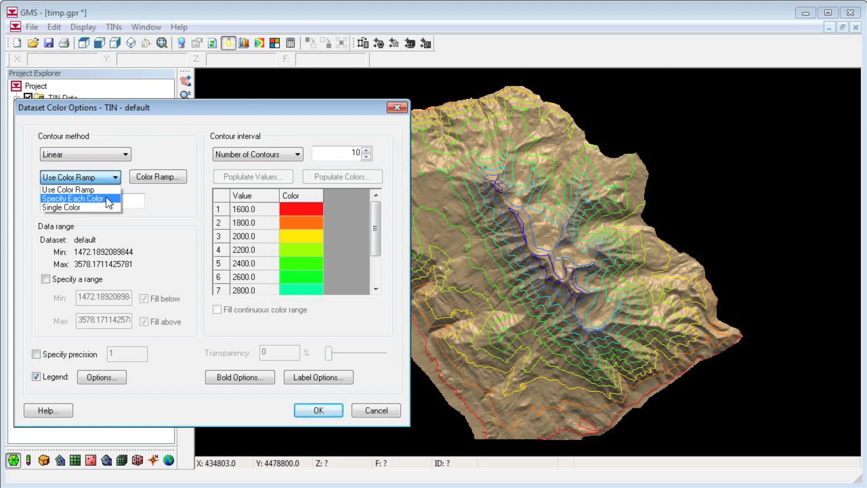
click(72, 199)
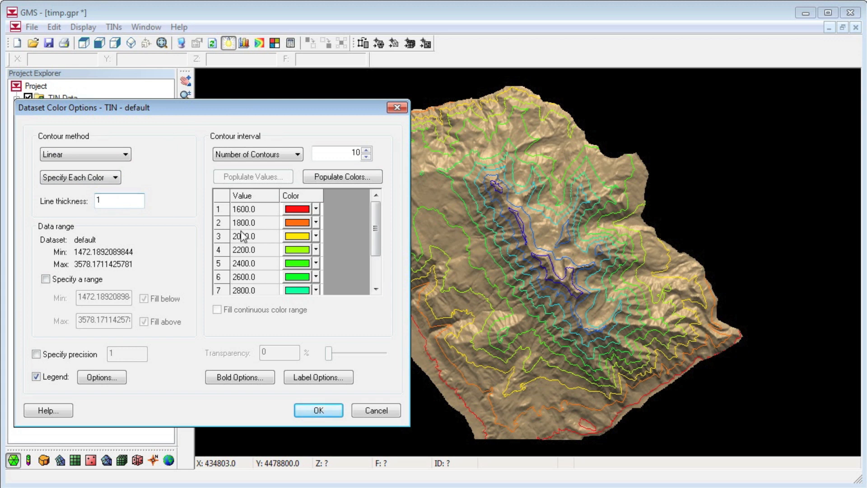
click(315, 208)
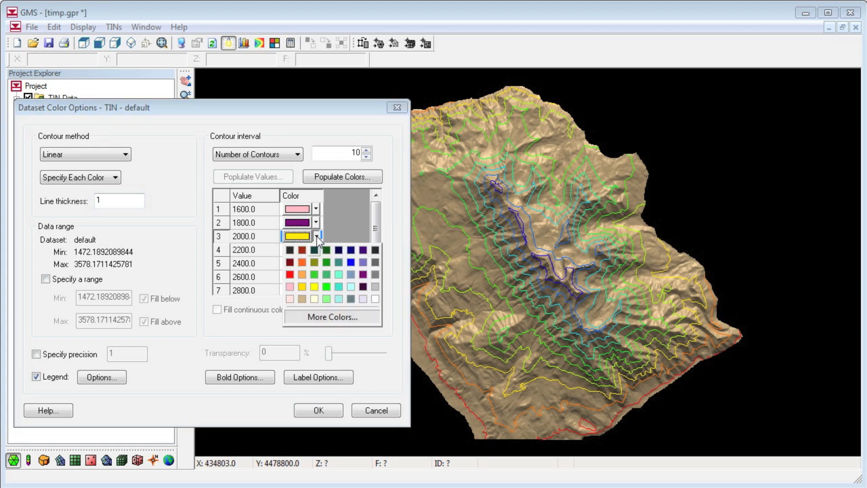
click(325, 286)
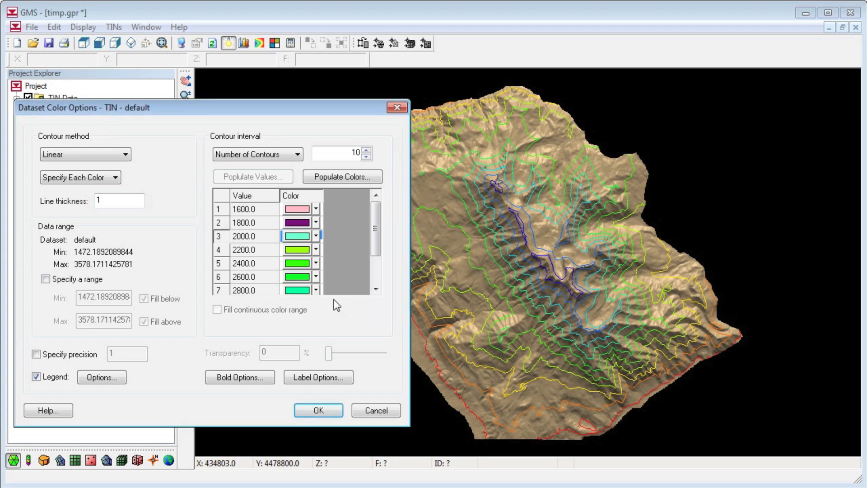
click(317, 409)
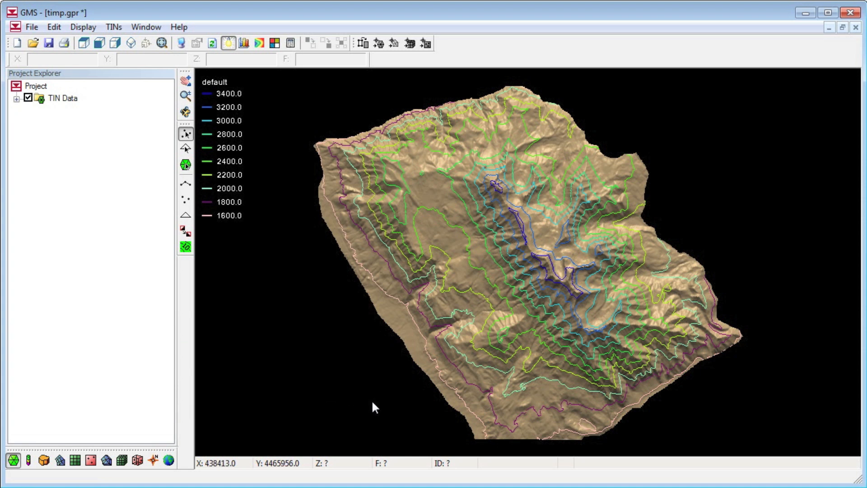
mouse_move(436, 370)
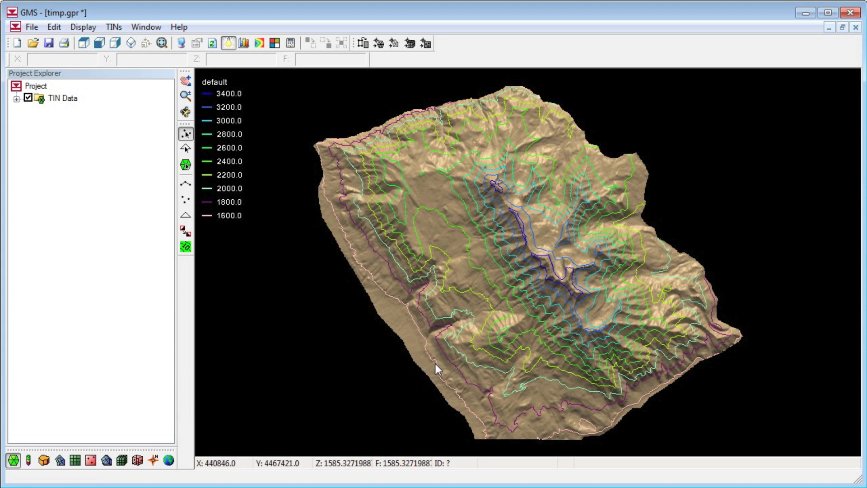
mouse_move(270, 73)
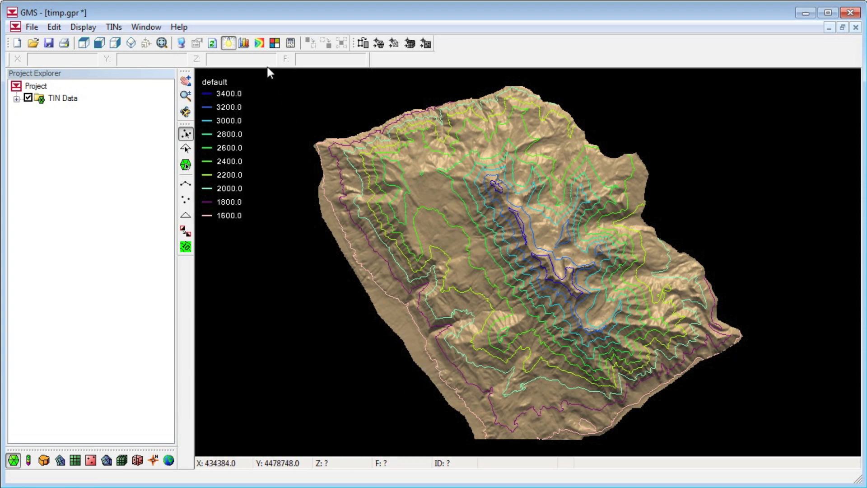
Set contours to Linear with a single blue colour, and toggle the light source
click(258, 43)
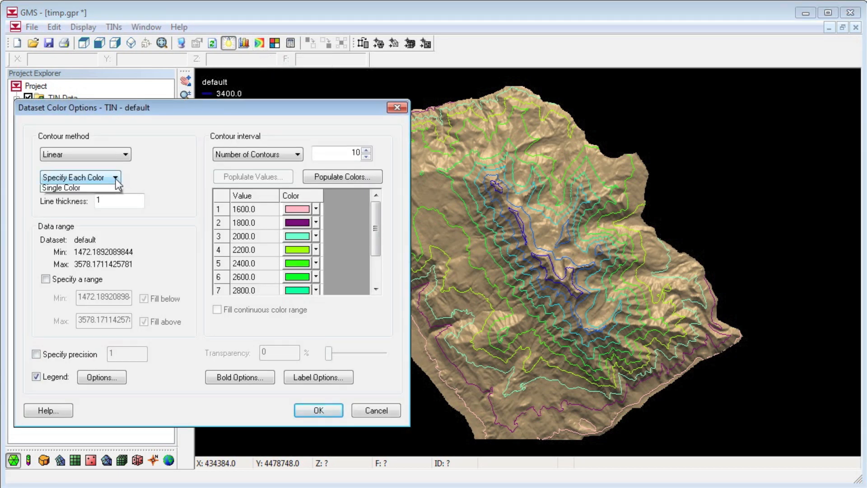
click(77, 188)
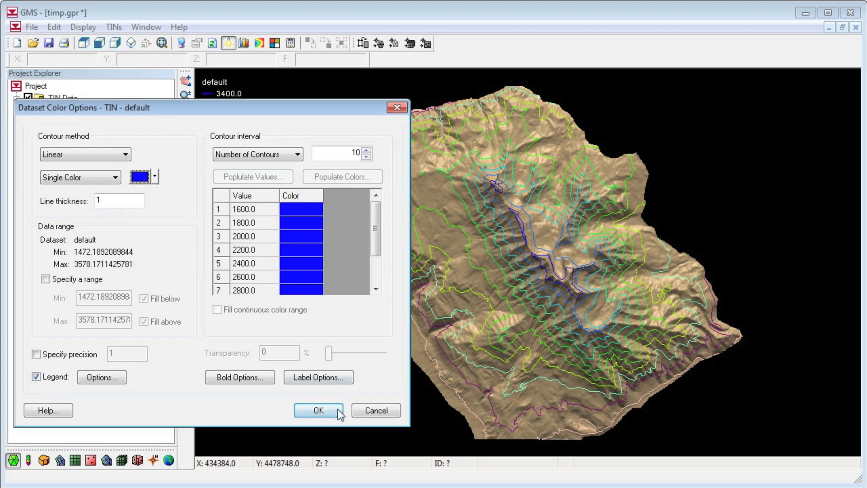
click(318, 410)
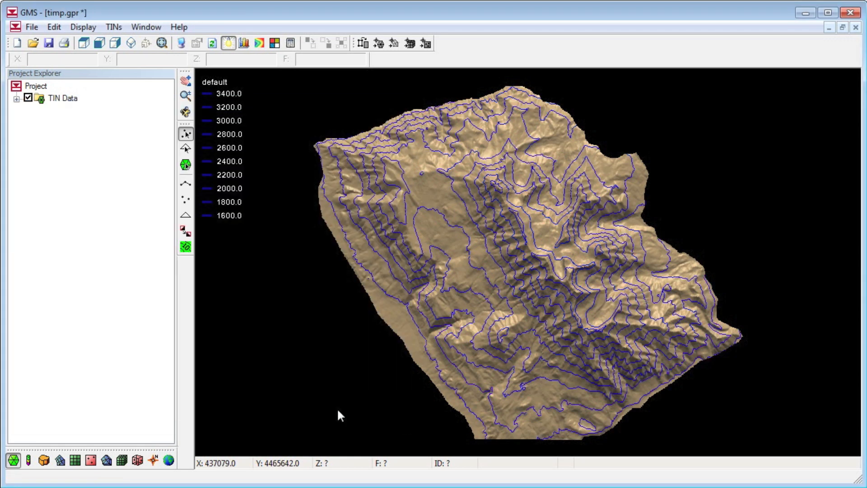
mouse_move(227, 44)
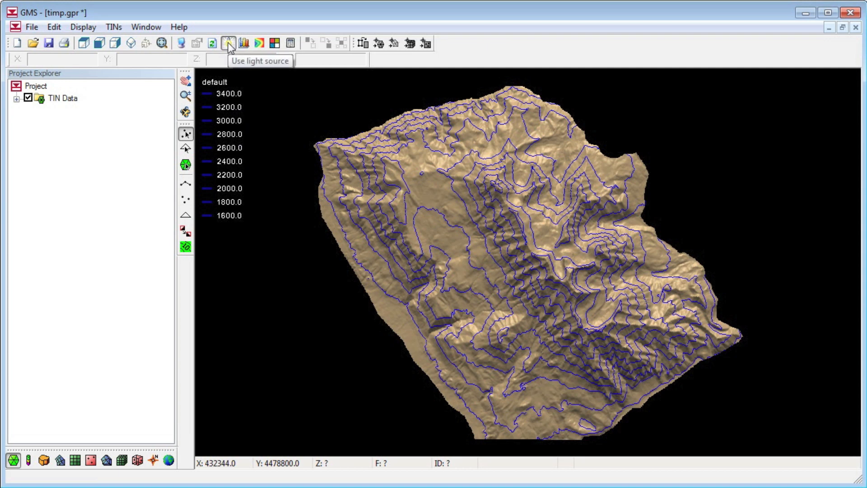
click(228, 43)
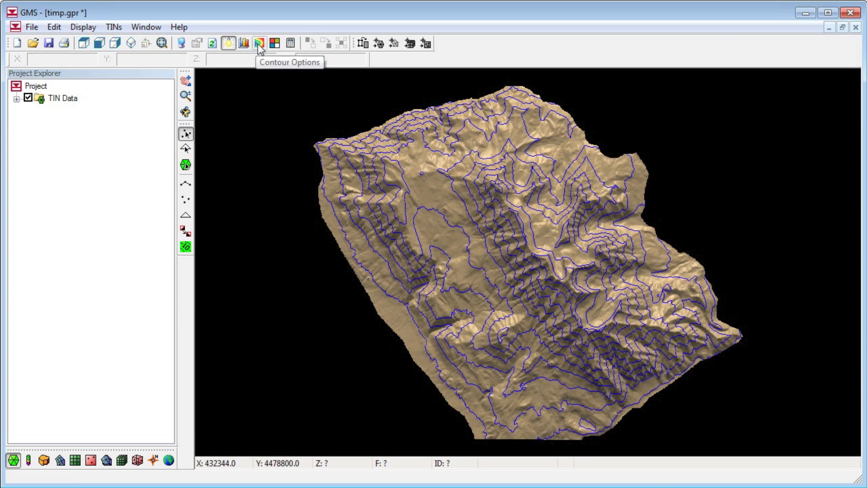
Set the contour method to Color Fill with the colour ramp, then orbit to view the bands
click(258, 43)
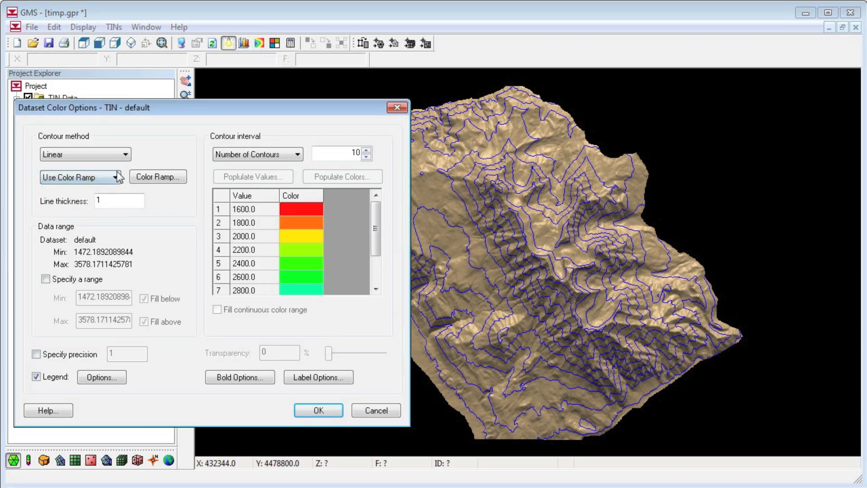
click(82, 153)
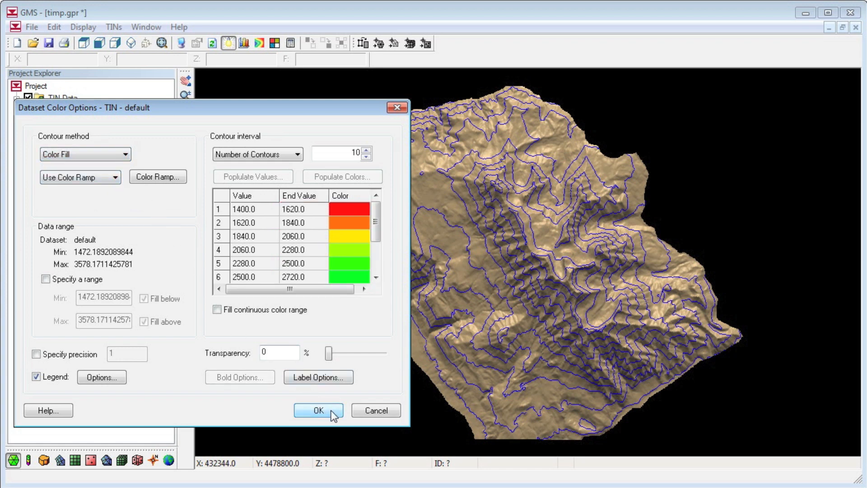
click(318, 411)
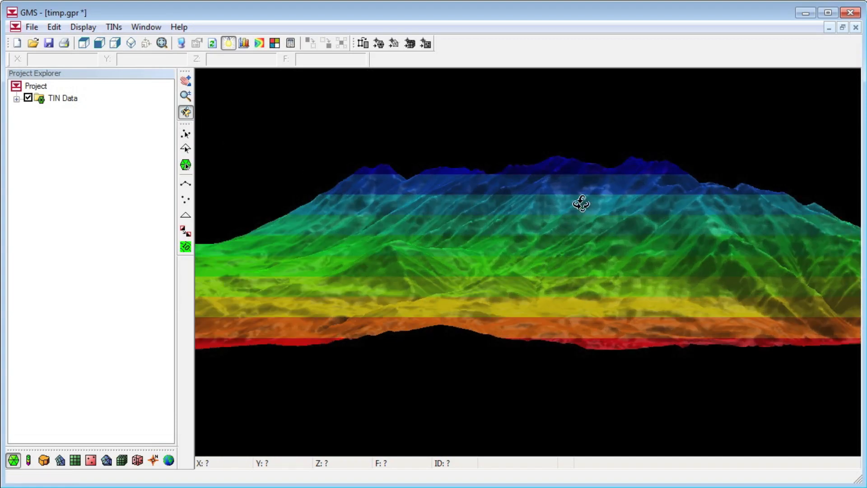
drag(580, 203, 513, 311)
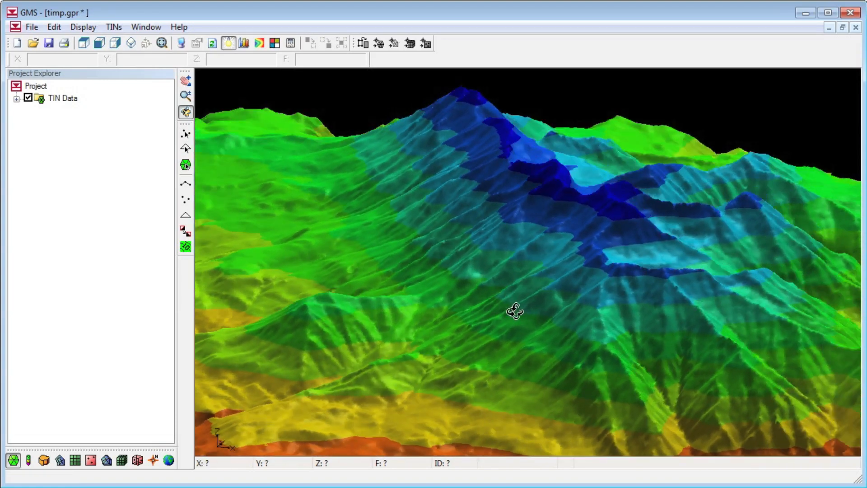
drag(513, 310, 289, 297)
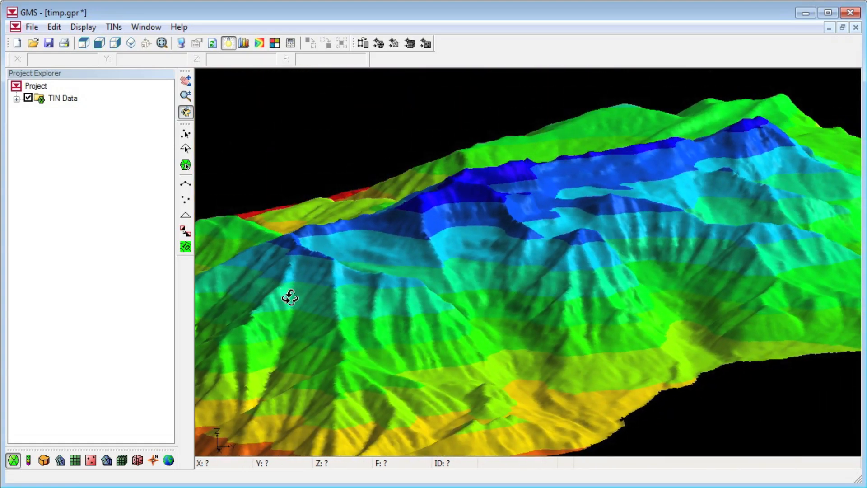
drag(290, 298, 758, 300)
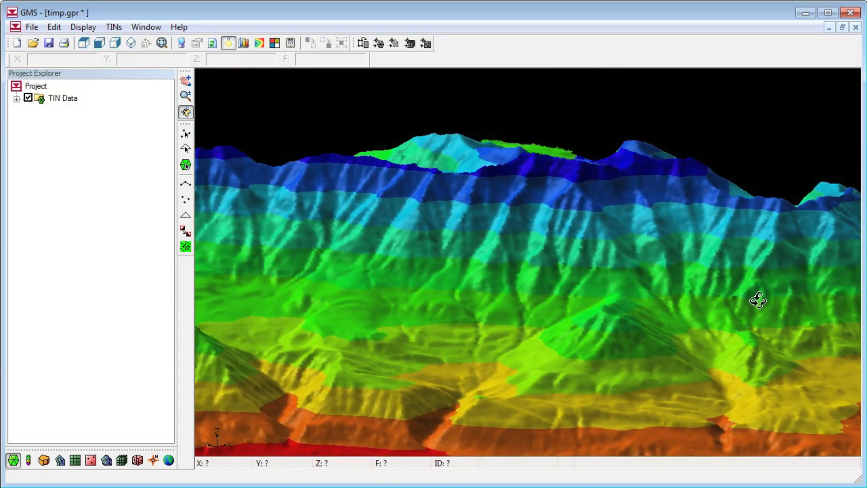
drag(758, 300, 394, 300)
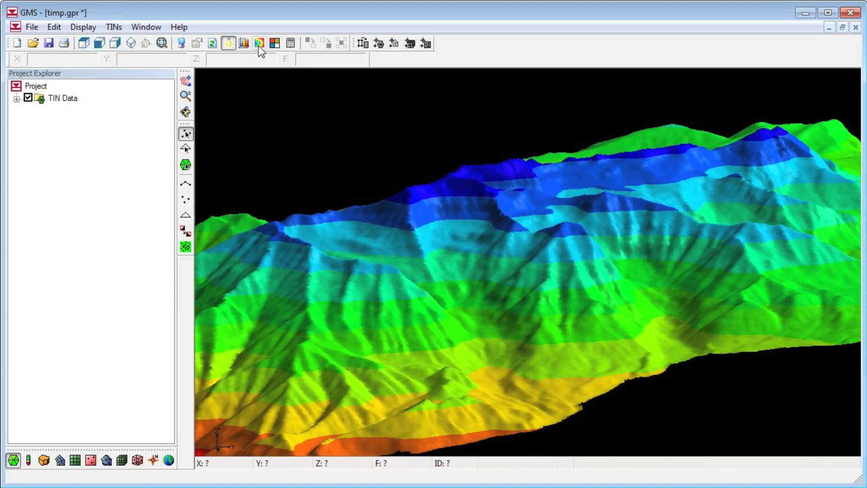
Enable Fill continuous color range in Contour Options
click(259, 44)
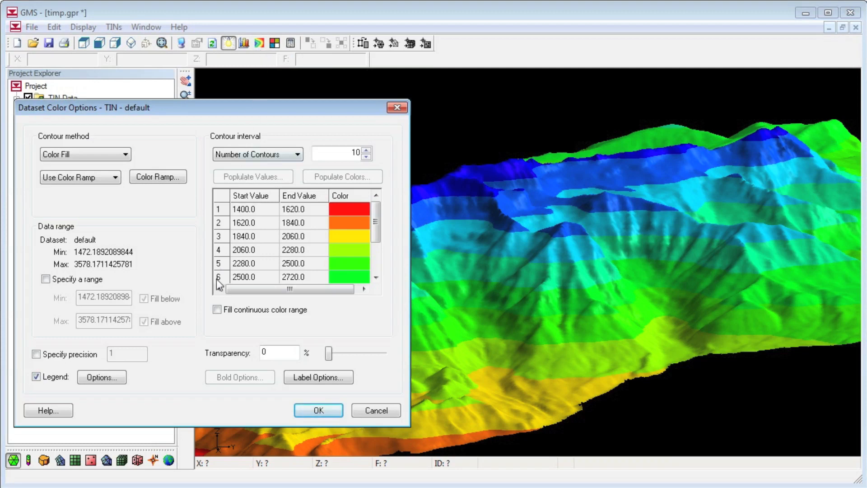
click(217, 310)
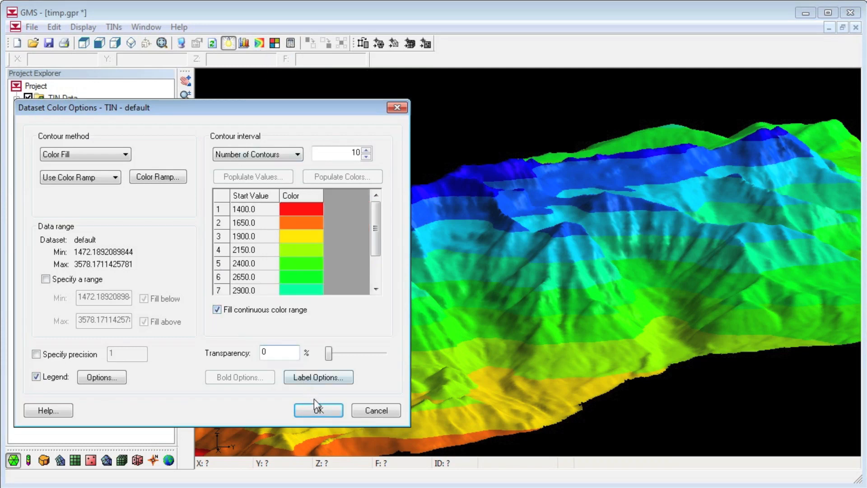
click(318, 411)
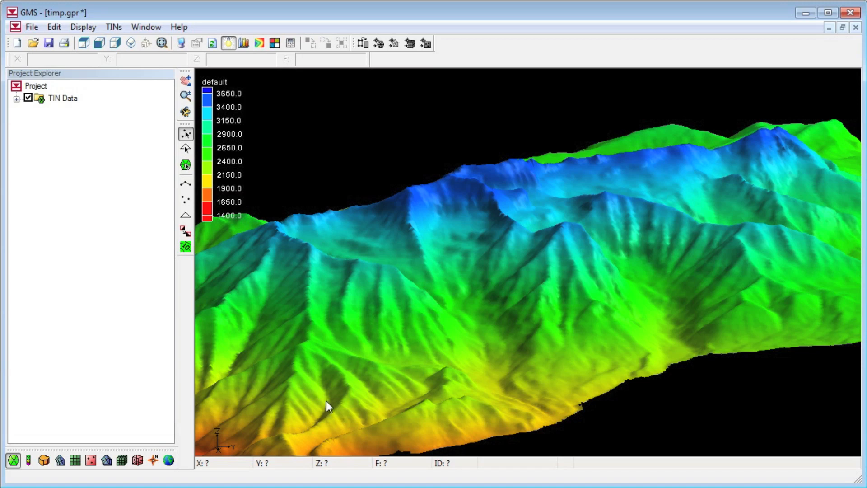
Set the contour method to Color Fill and Linear, orbit, then return to plan view
click(242, 44)
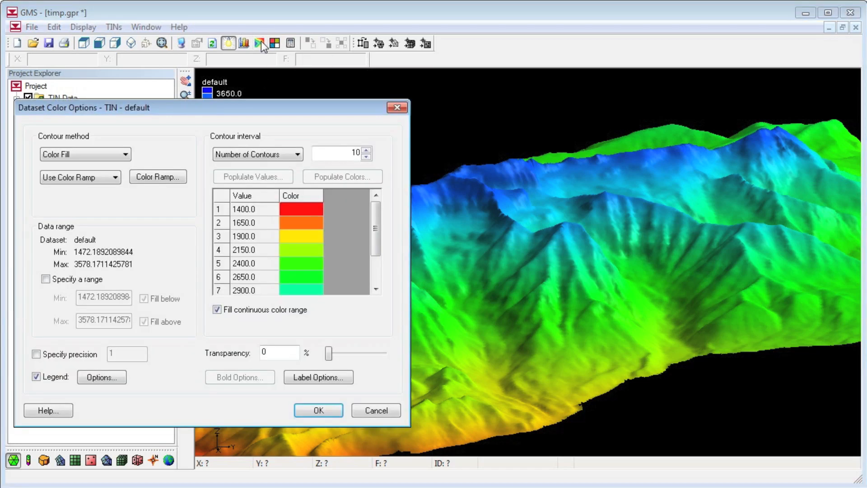
click(85, 153)
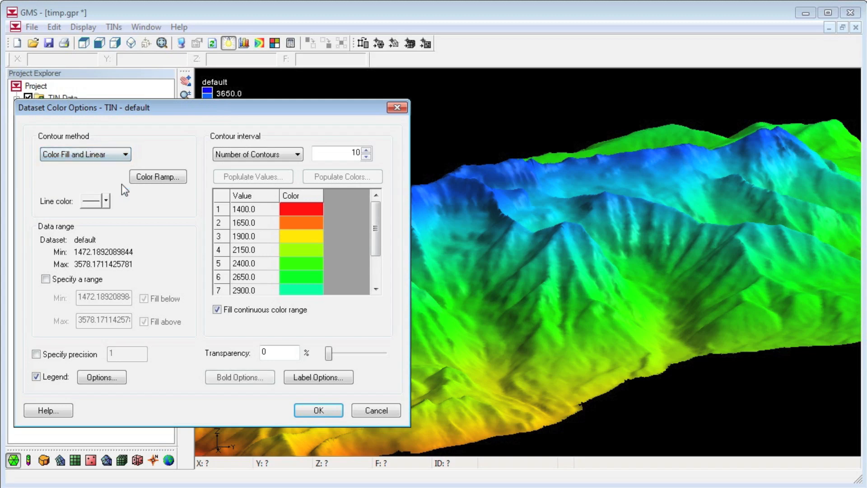
click(318, 409)
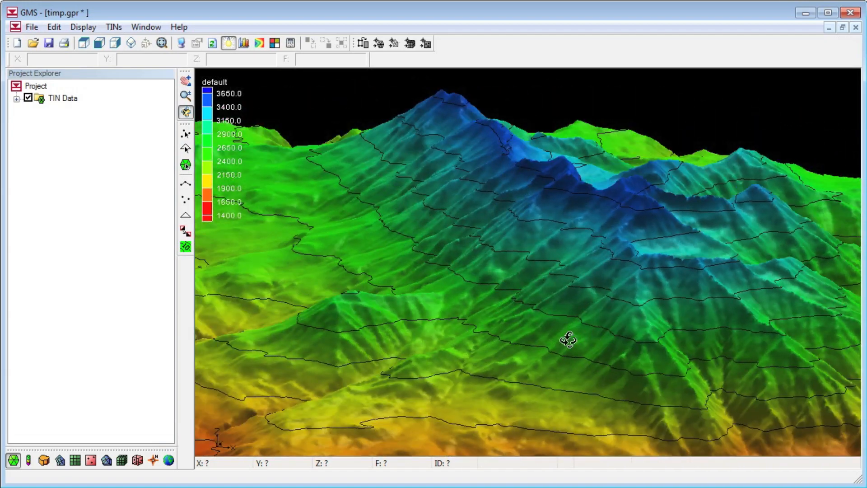
drag(568, 340, 736, 224)
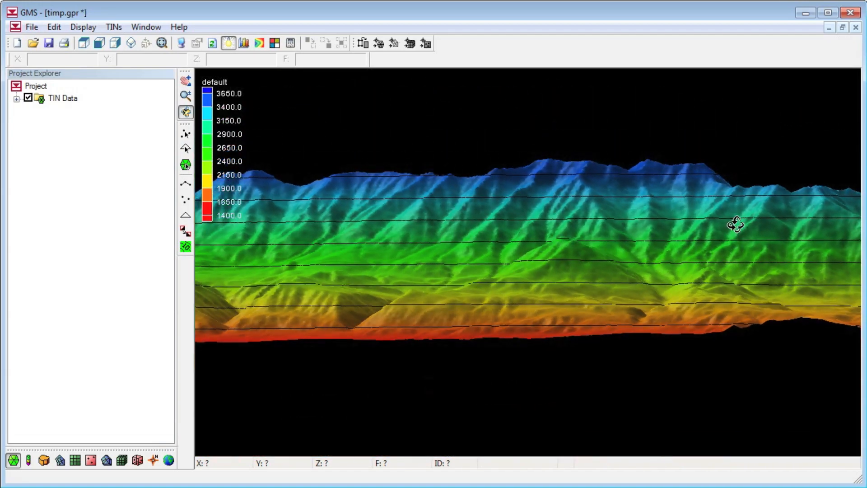
drag(736, 224, 578, 354)
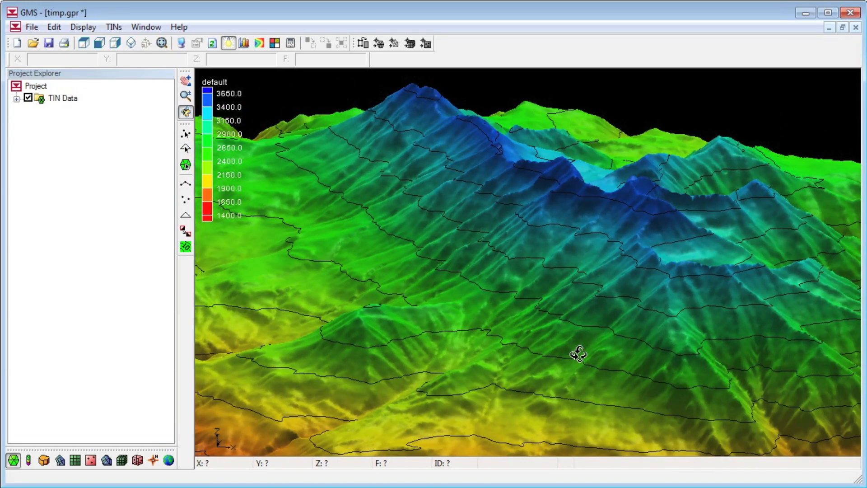
click(83, 43)
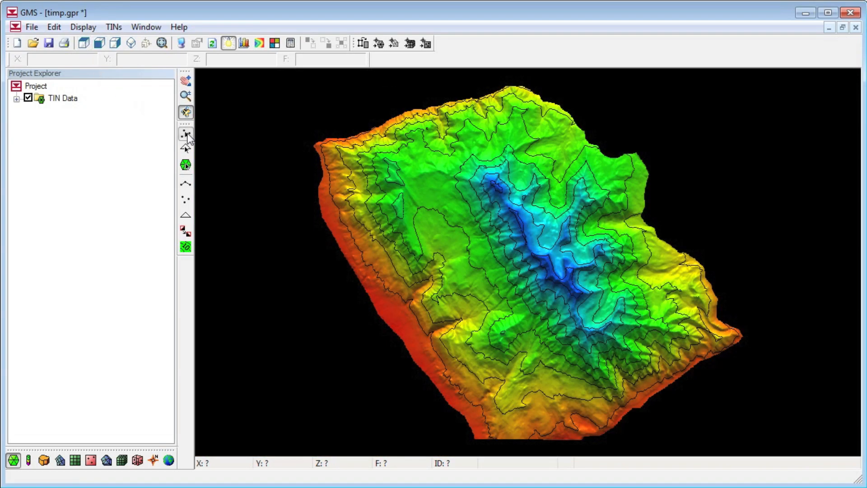
mouse_move(259, 44)
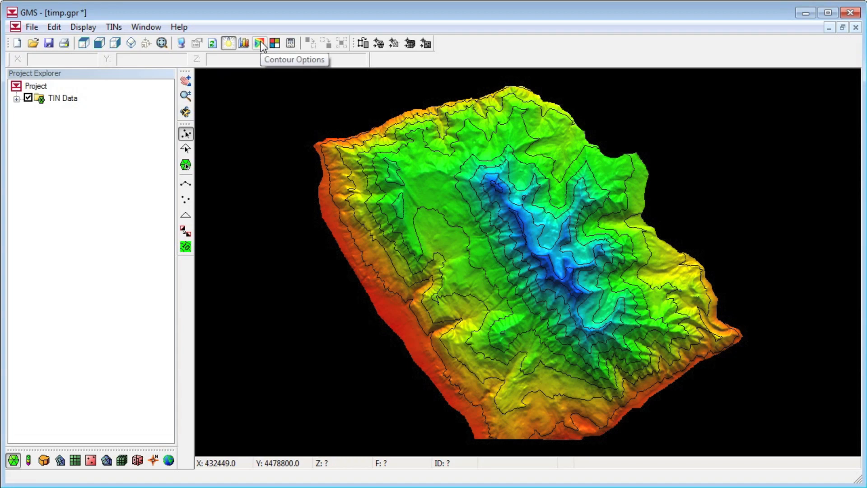
Reverse the contour colour ramp in the Color Ramp options
click(258, 43)
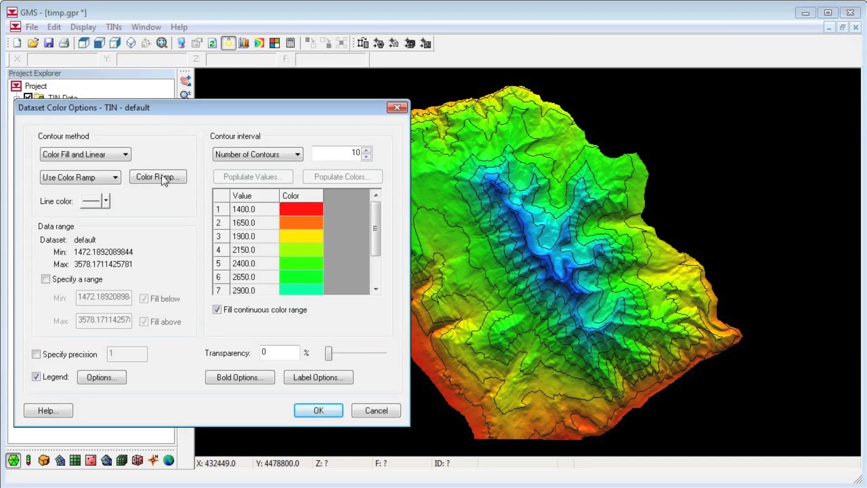
click(157, 177)
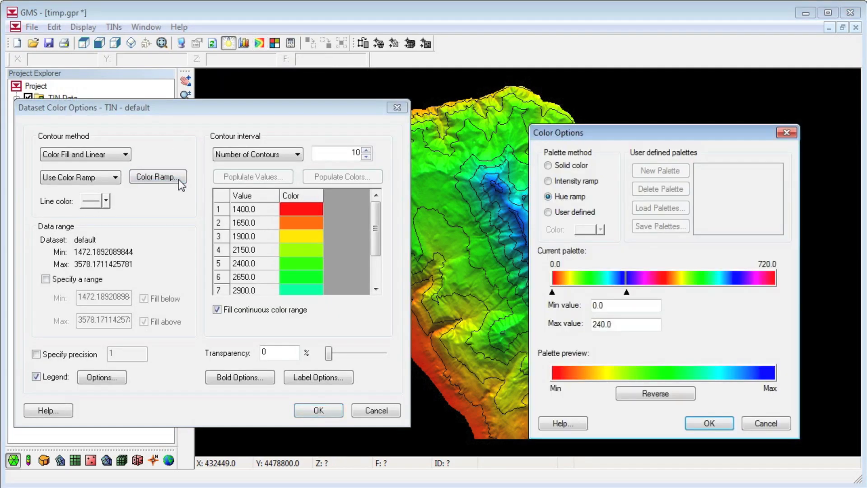
click(654, 393)
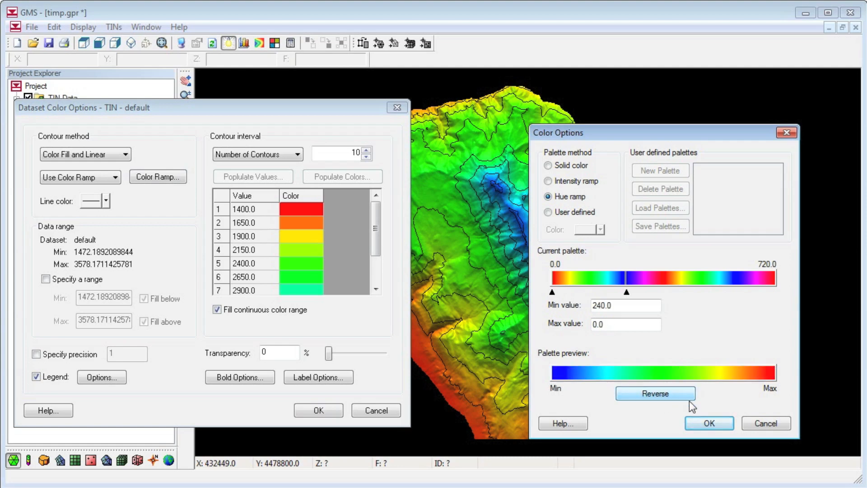
click(709, 423)
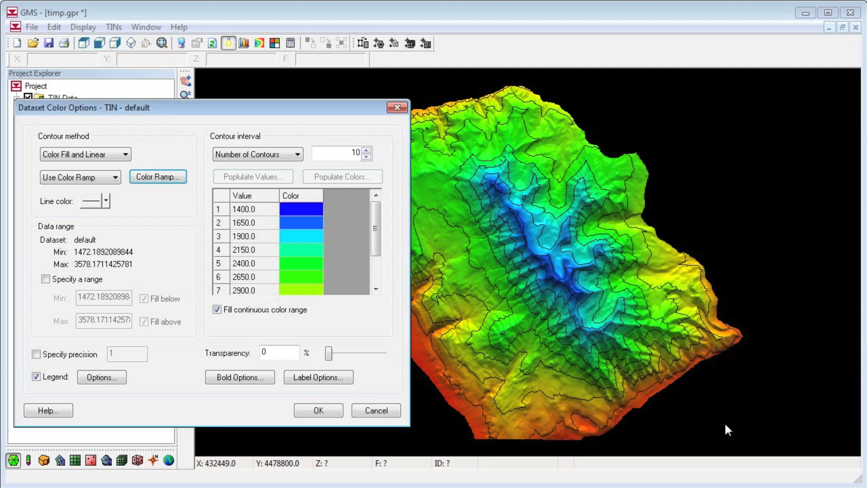
click(317, 410)
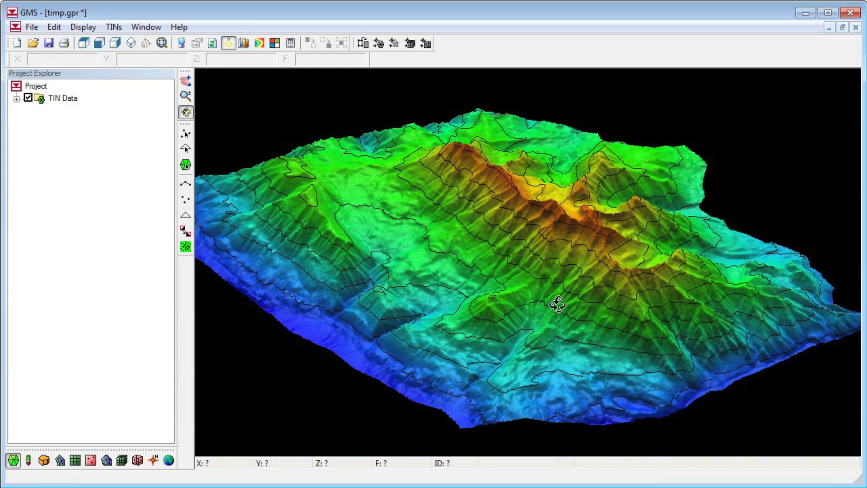
Orbit the TIN into a low oblique view facing the main peak
drag(558, 304, 626, 202)
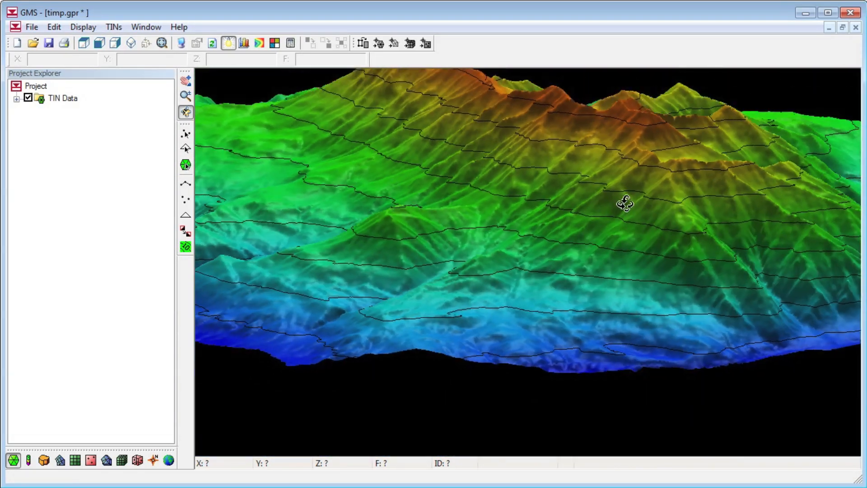
drag(624, 202, 635, 284)
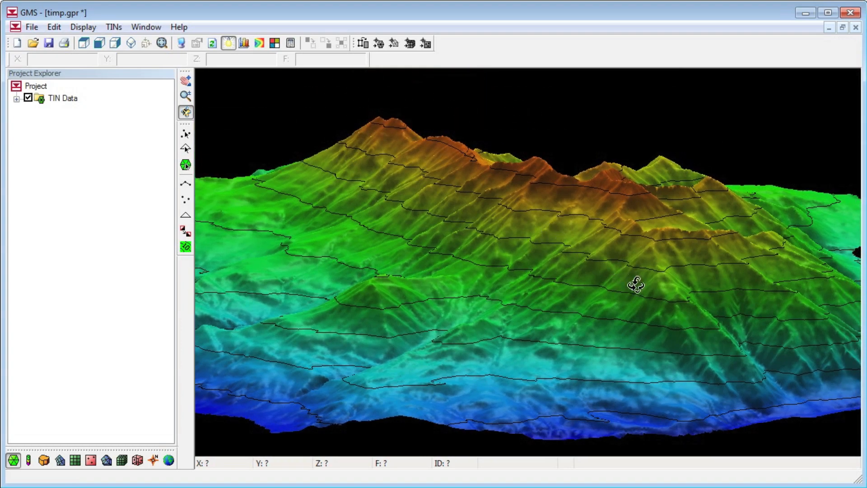
drag(636, 284, 370, 282)
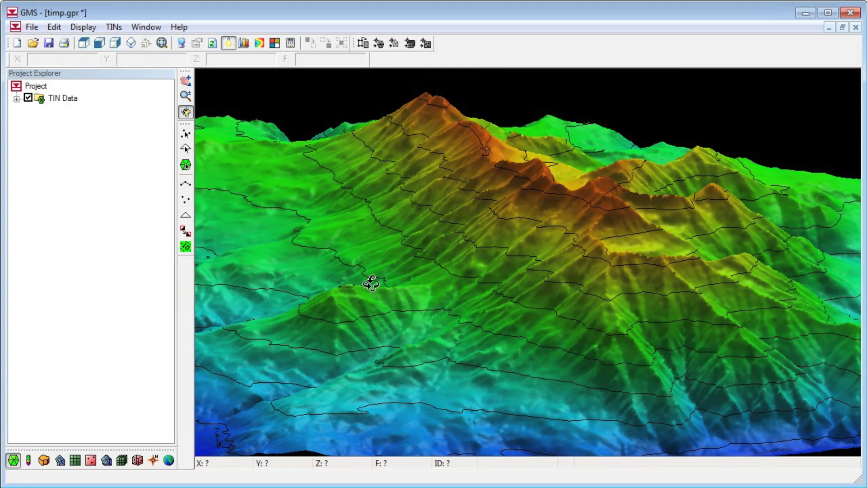
mouse_move(258, 43)
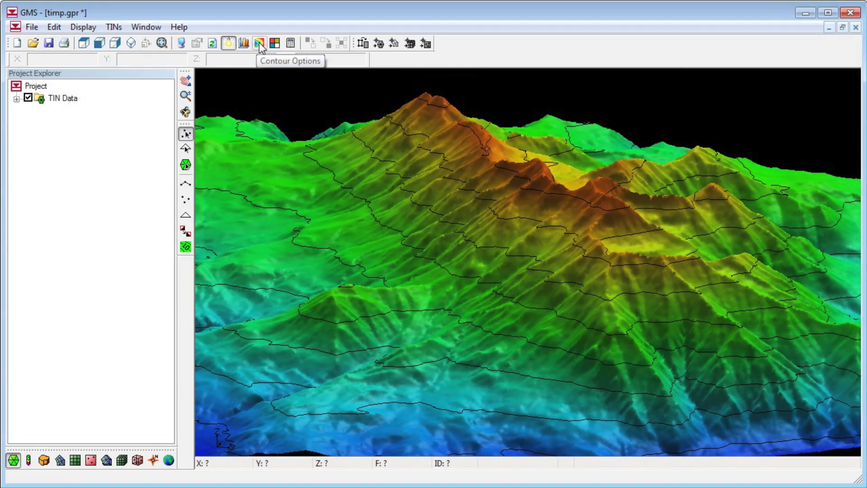
Switch the contour colour ramp to a red Intensity ramp
click(259, 43)
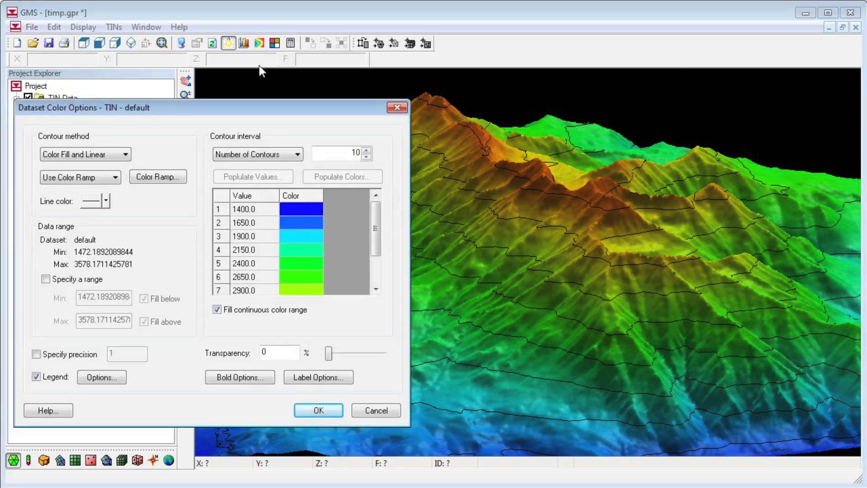
click(157, 177)
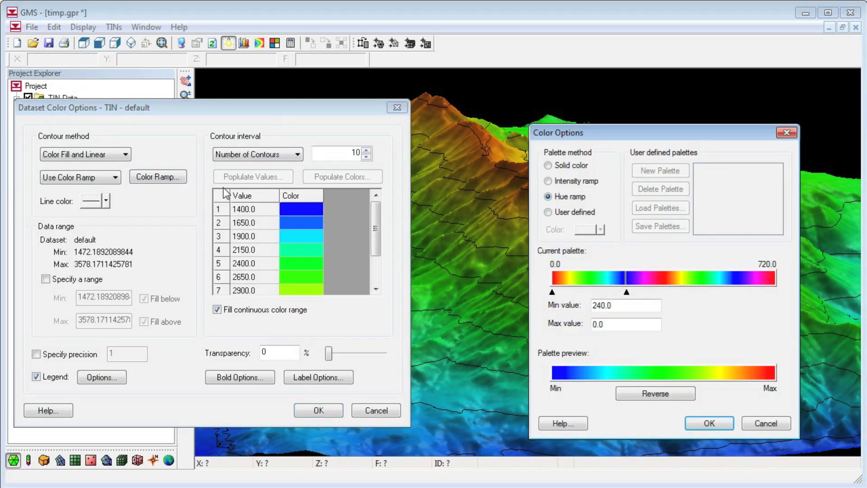
click(547, 181)
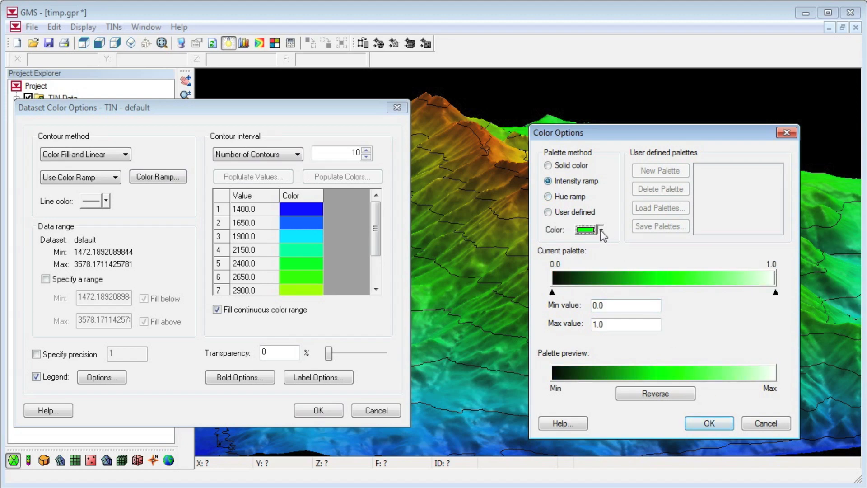
click(601, 229)
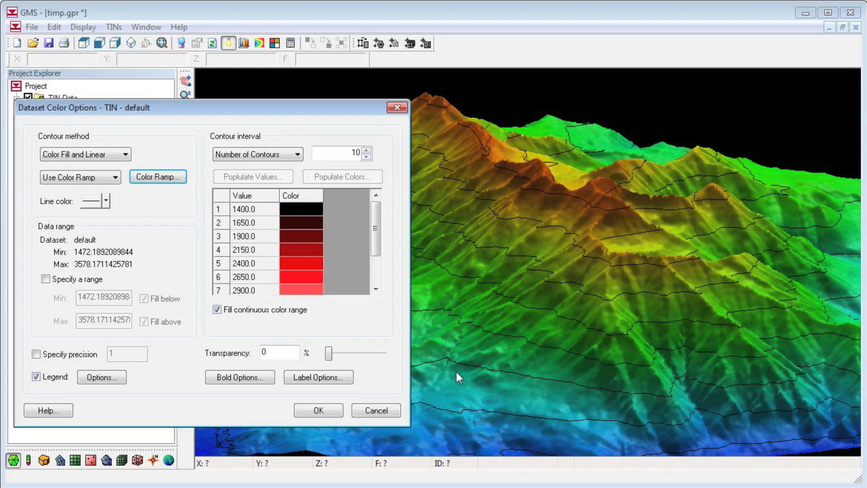
click(318, 410)
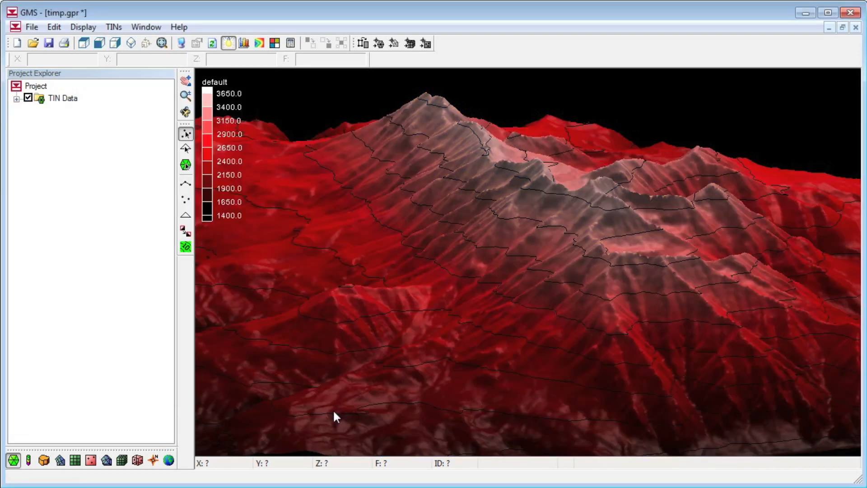
mouse_move(259, 43)
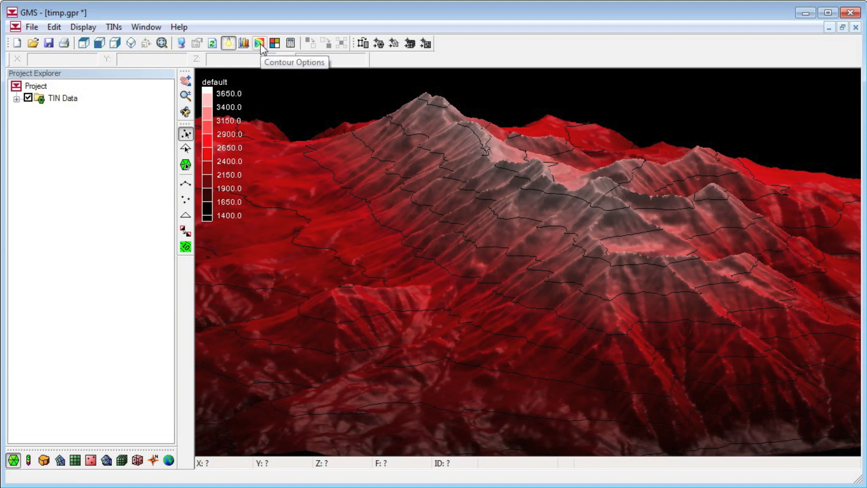
Create a new user-defined palette starting from the Elevation ramp and apply it to contours
click(259, 44)
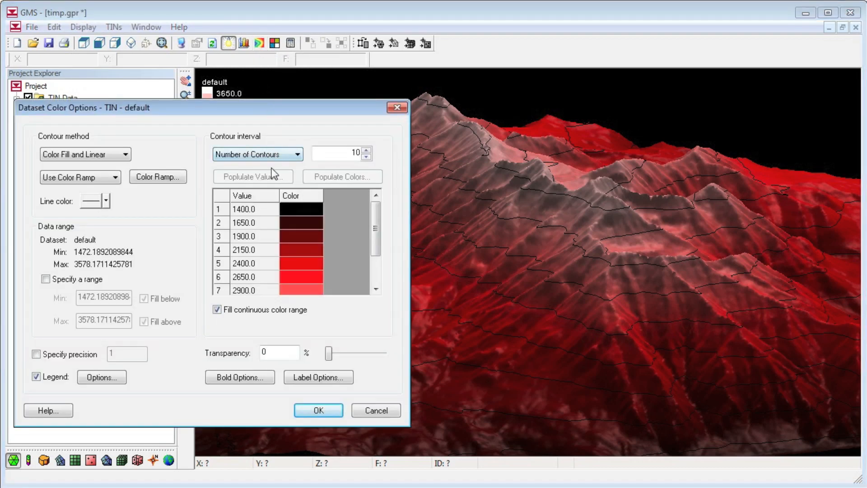
click(157, 177)
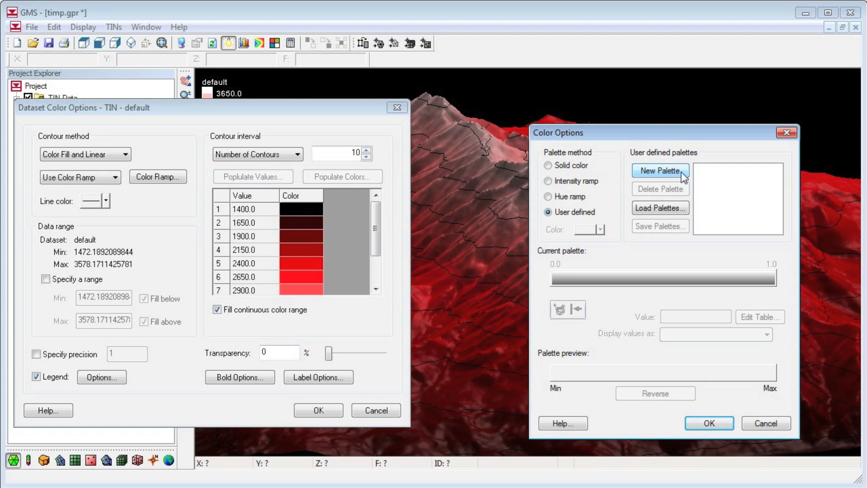
click(660, 170)
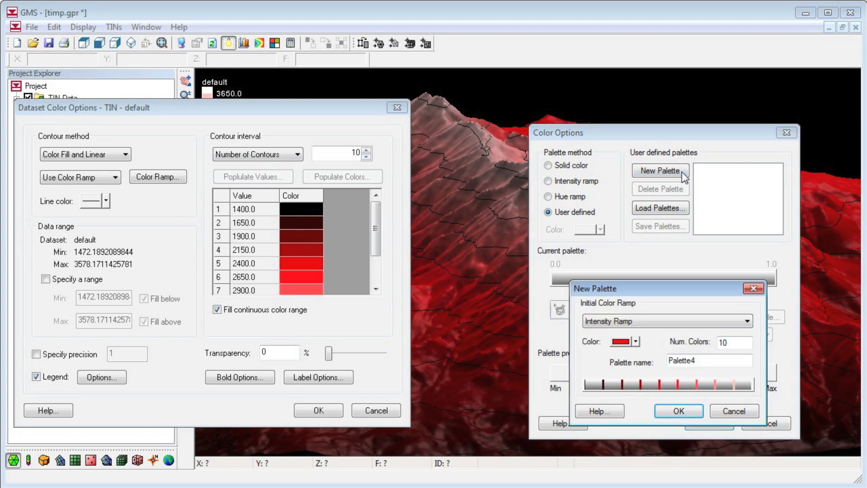
click(746, 321)
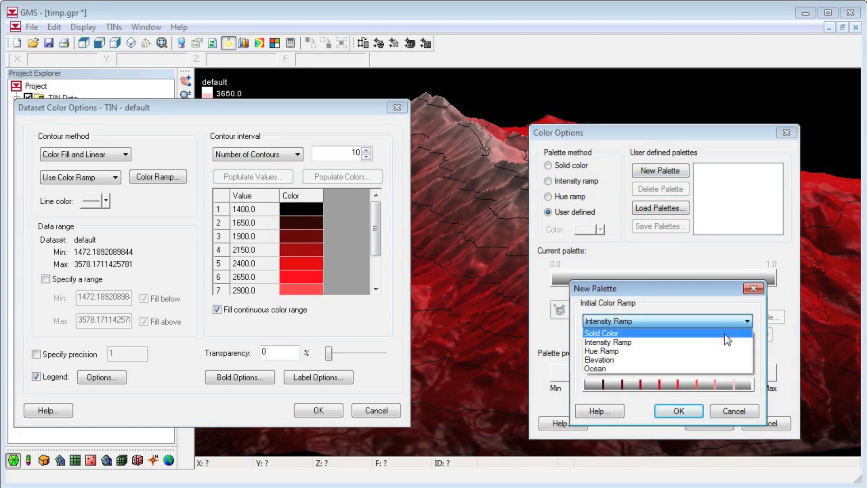
click(599, 360)
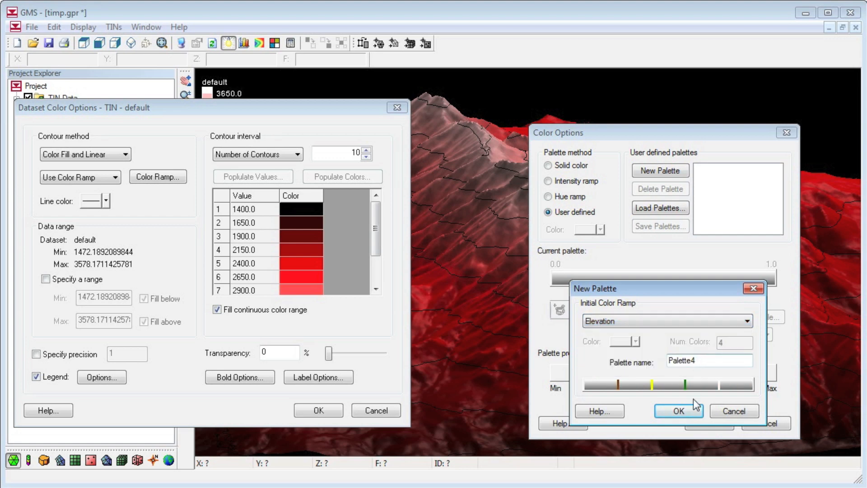
click(678, 411)
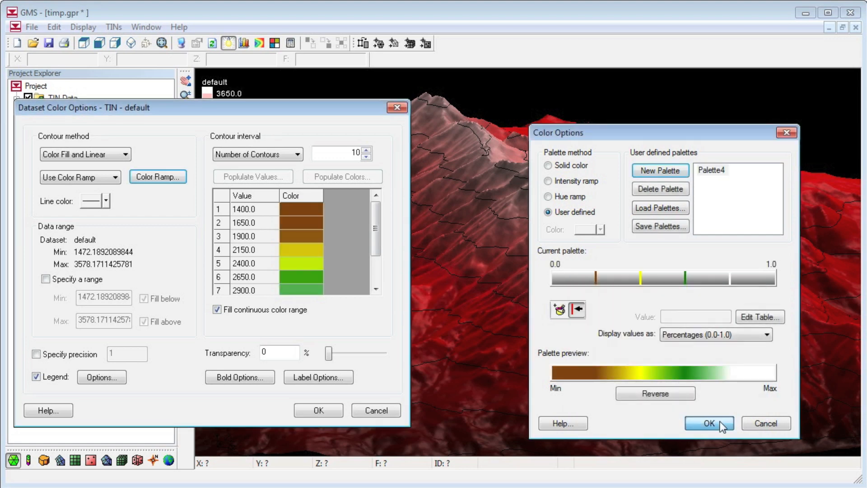
click(709, 423)
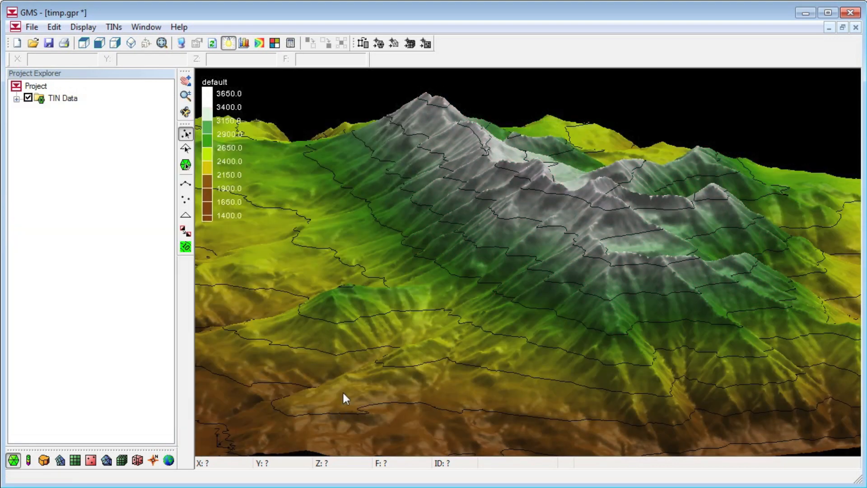
mouse_move(454, 266)
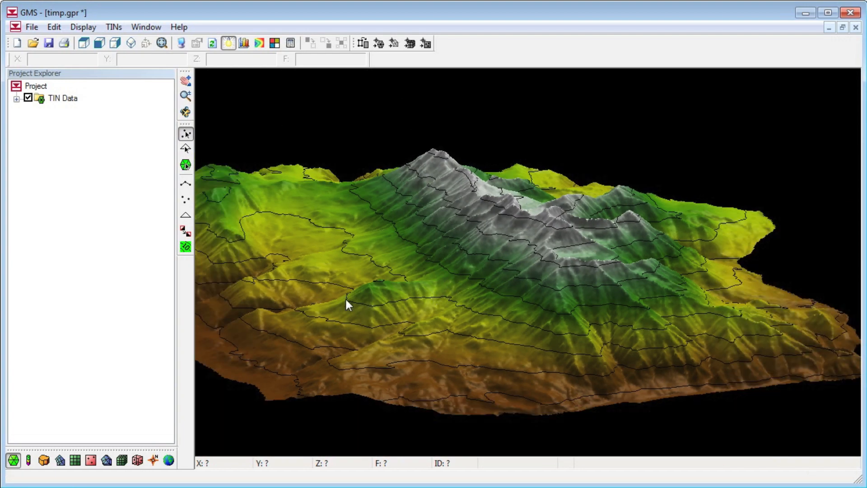
Orbit the brown-to-white mountain along the ridge, from another side, and back toward the front
click(185, 111)
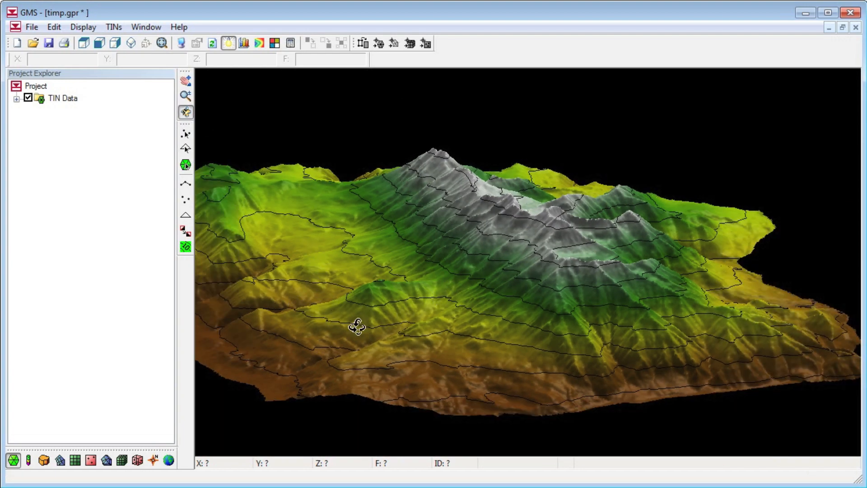
drag(354, 326, 611, 348)
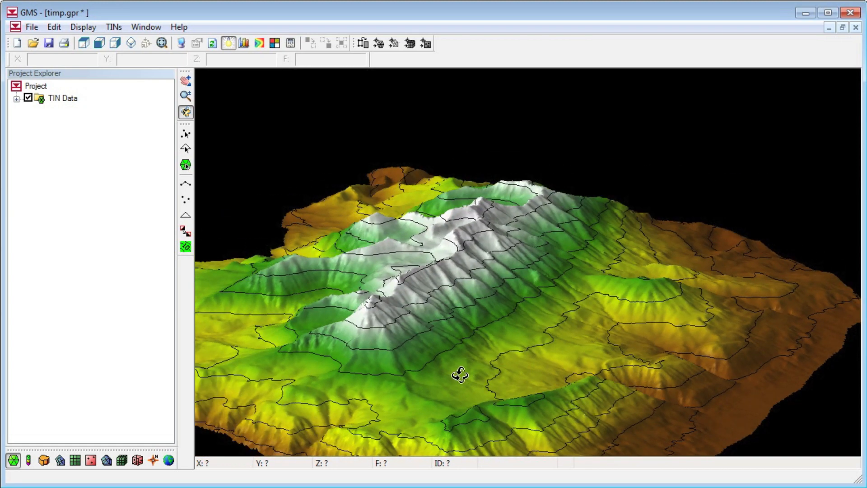
drag(458, 374, 297, 316)
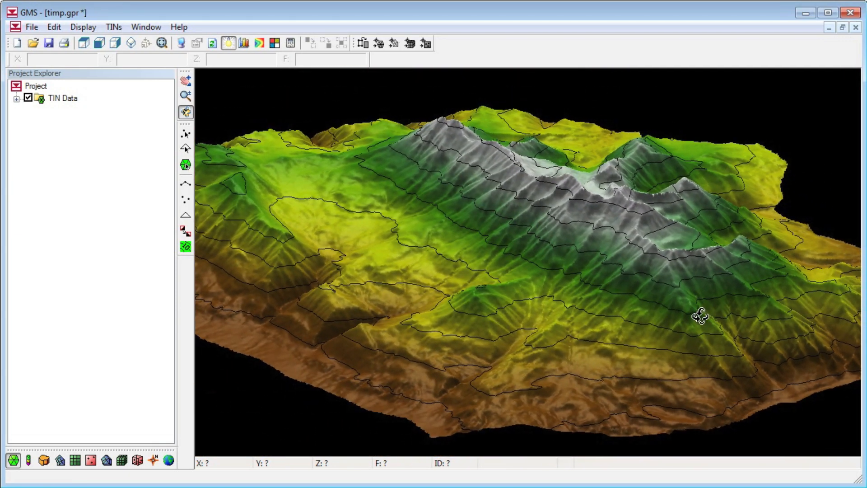
drag(700, 315, 683, 317)
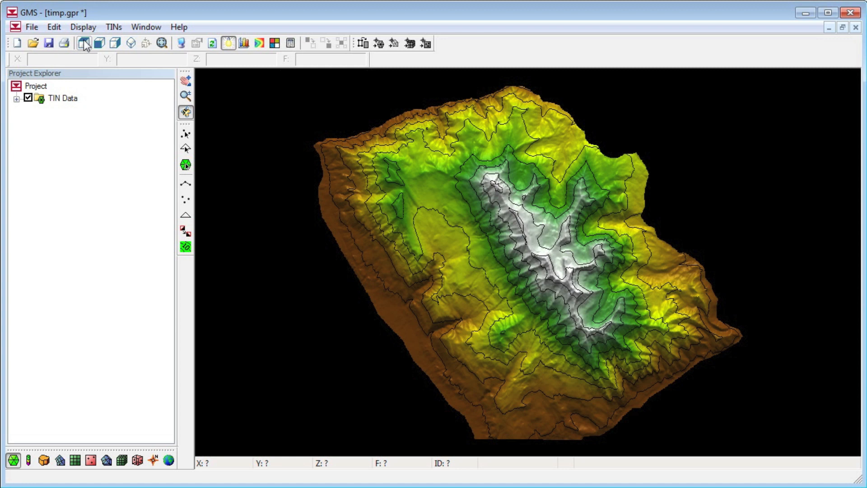
mouse_move(260, 43)
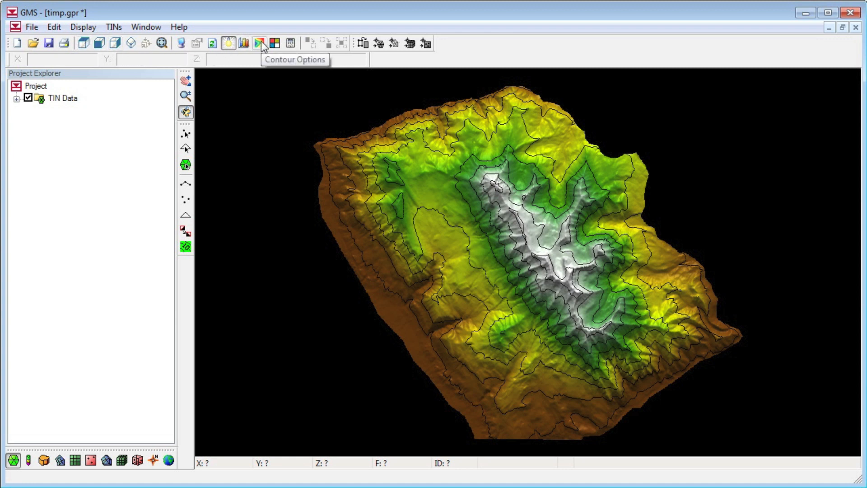
Switch to distinct colour bands with 20 contours and repopulated colours
click(259, 43)
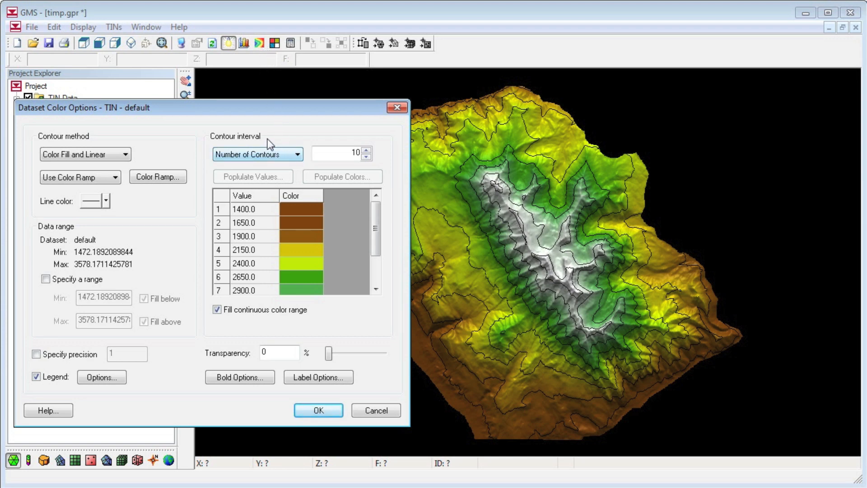
mouse_move(222, 304)
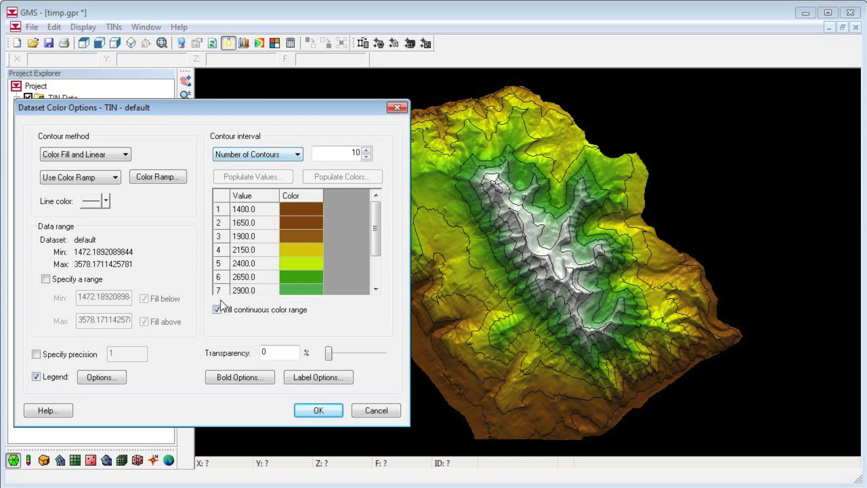
click(215, 310)
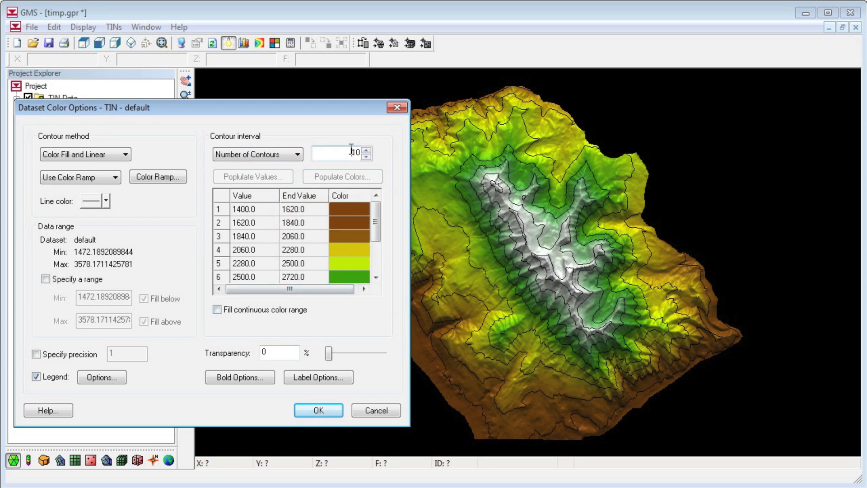
text(20)
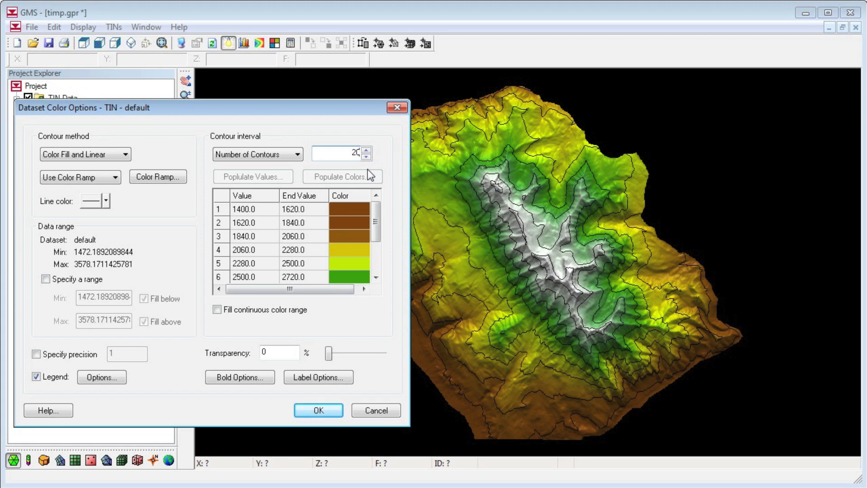
click(318, 411)
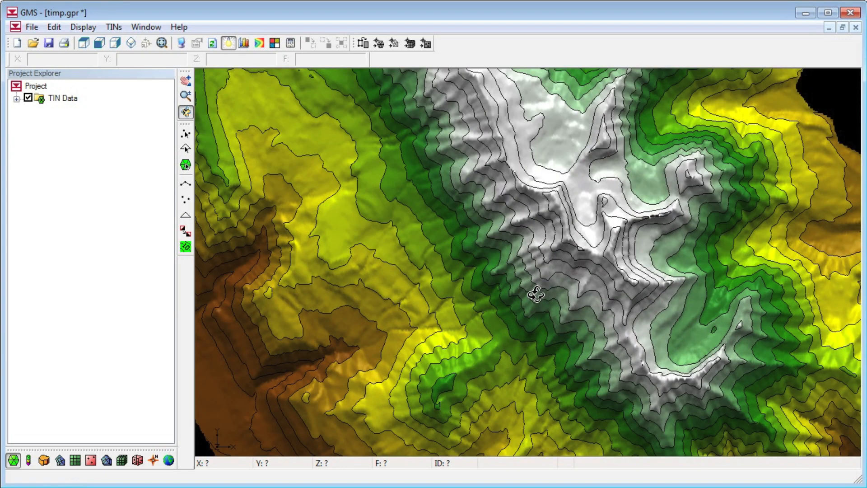
Set contours to a specified 200-unit interval, legend spanning 1400 to 3600
click(186, 134)
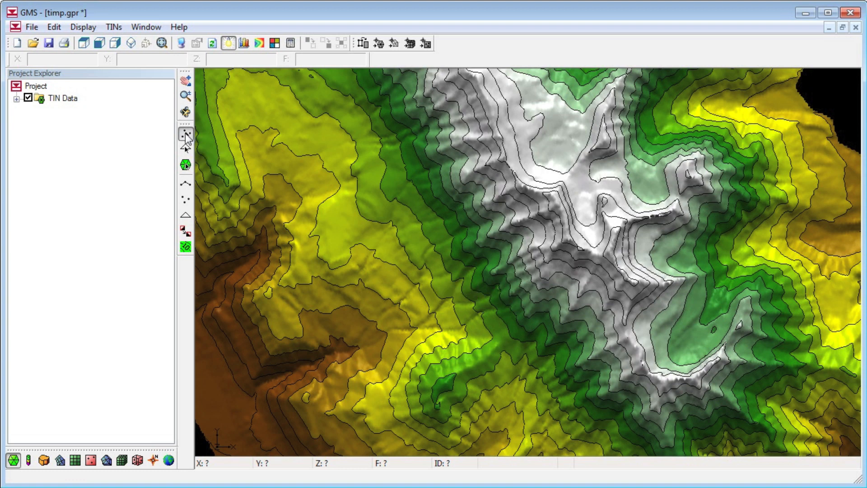
mouse_move(258, 44)
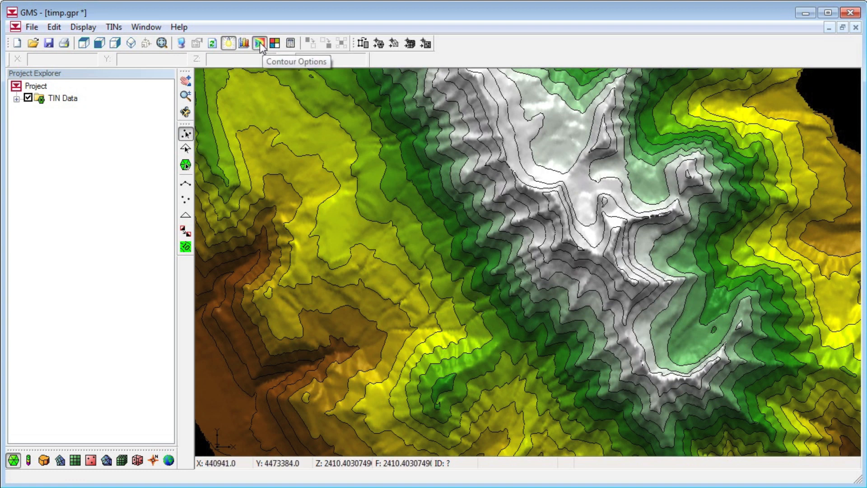
click(259, 42)
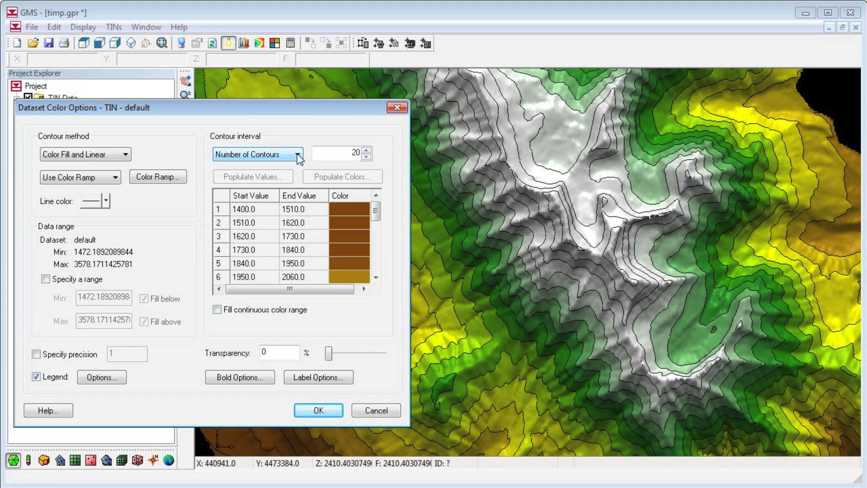
click(256, 153)
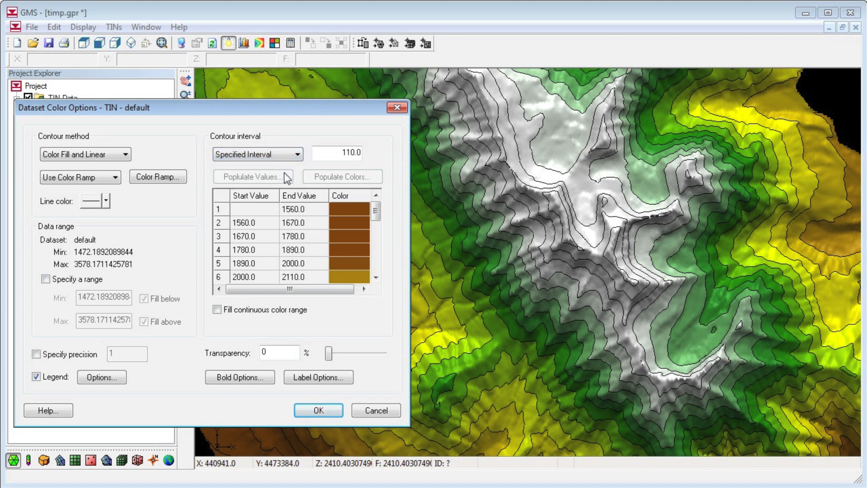
triple_click(336, 153)
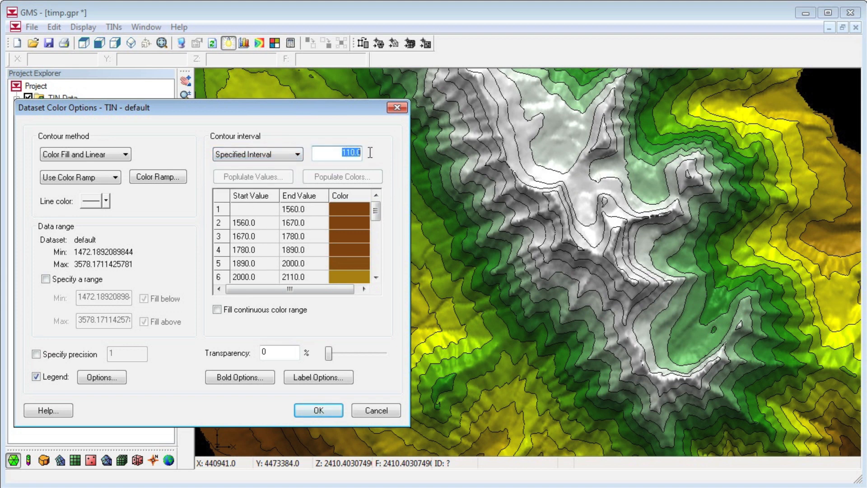
text(200)
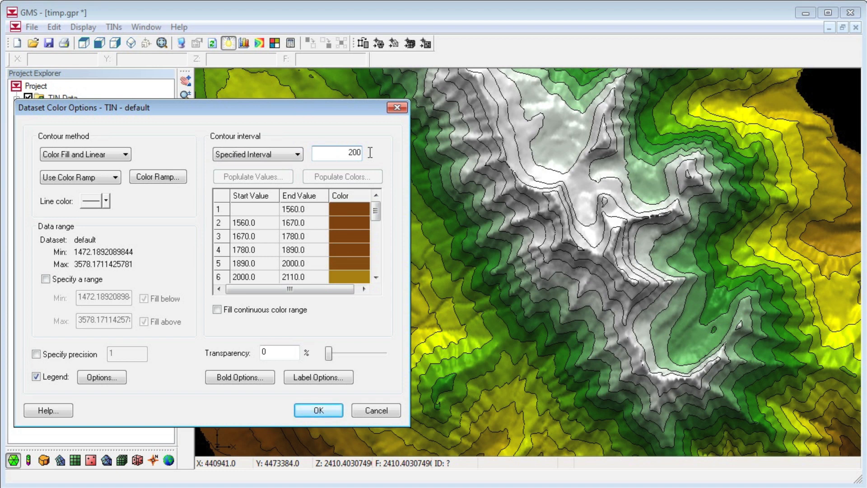
click(318, 409)
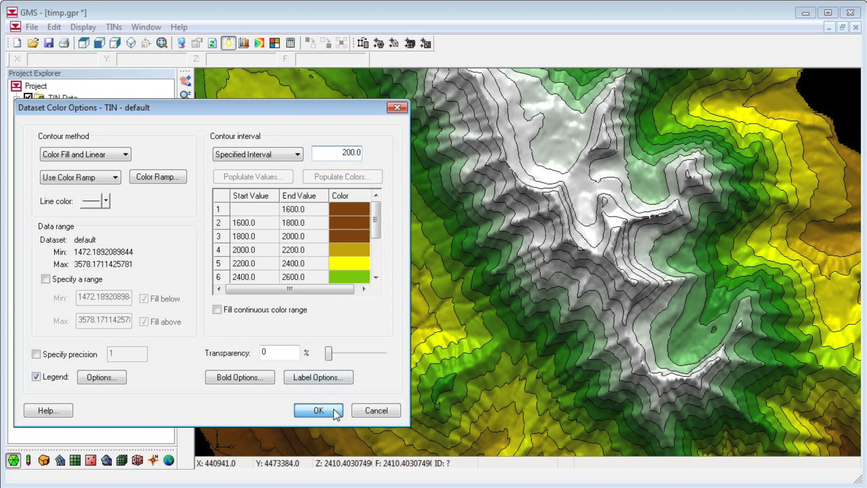
click(318, 410)
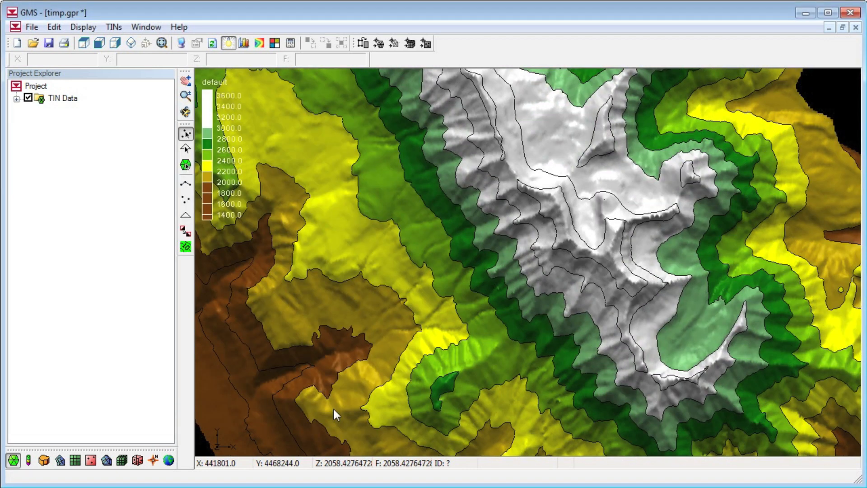
click(186, 111)
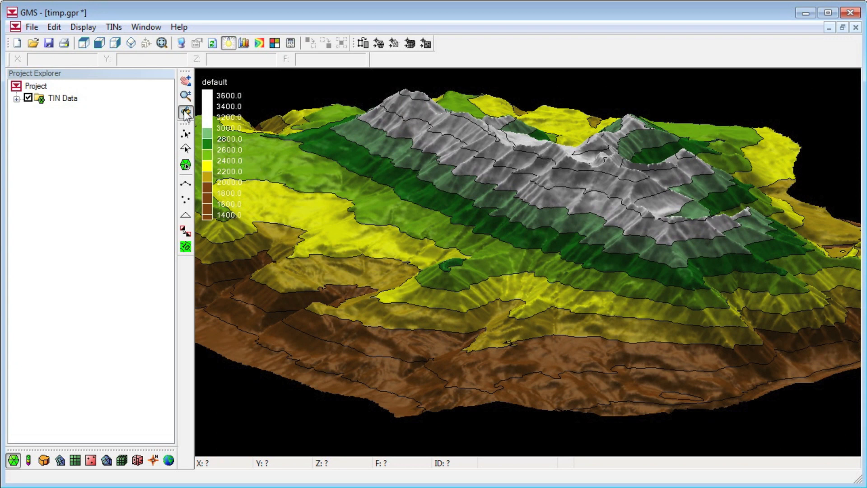
Switch to specified contour values with end values 2500, 2550 and 2600
click(258, 43)
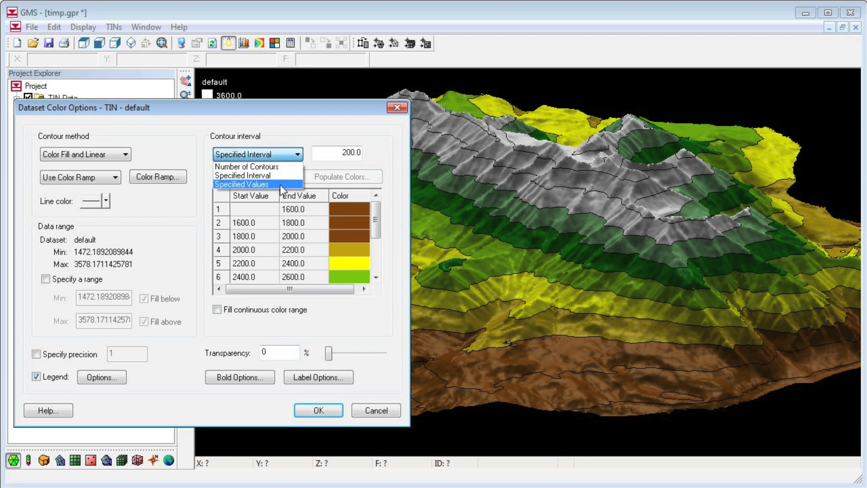
click(241, 184)
text(2550)
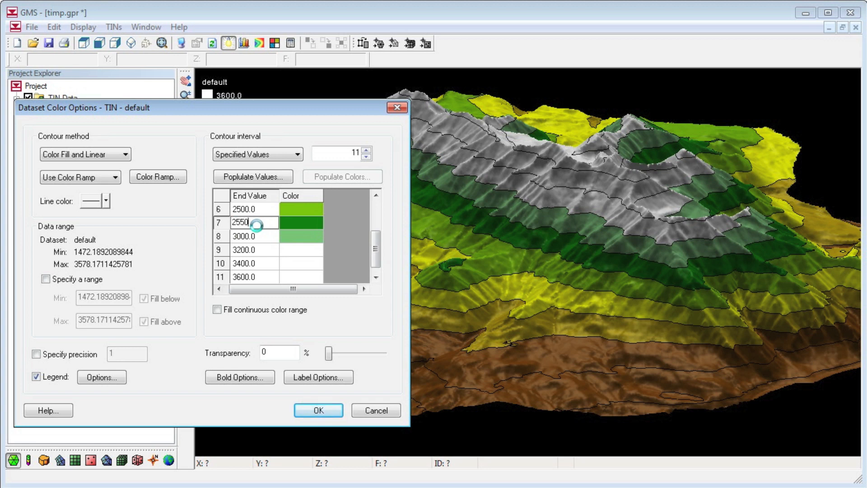
click(251, 236)
text(2600)
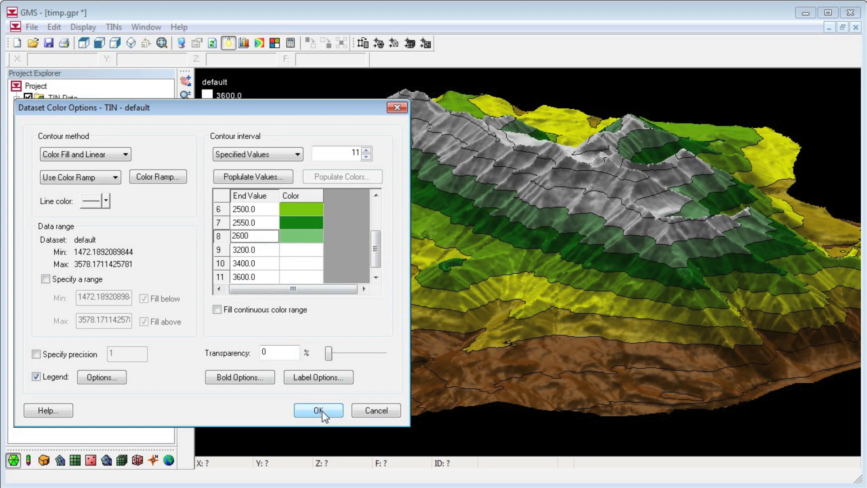
click(317, 411)
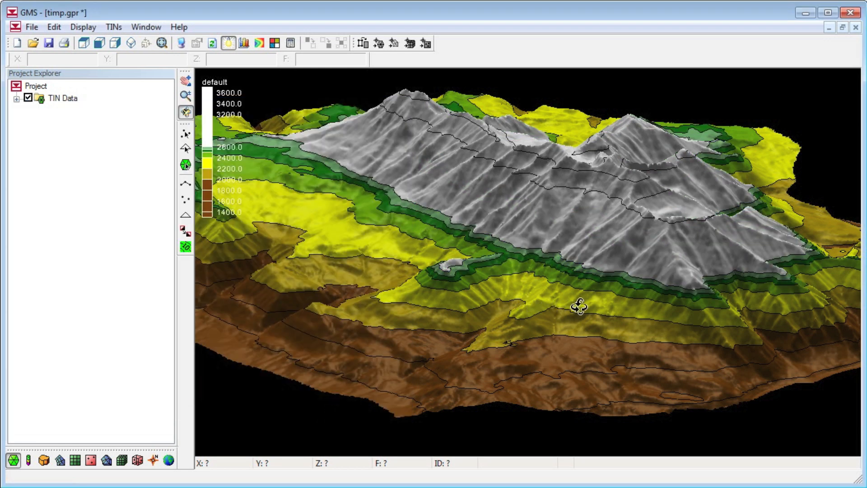
mouse_move(185, 133)
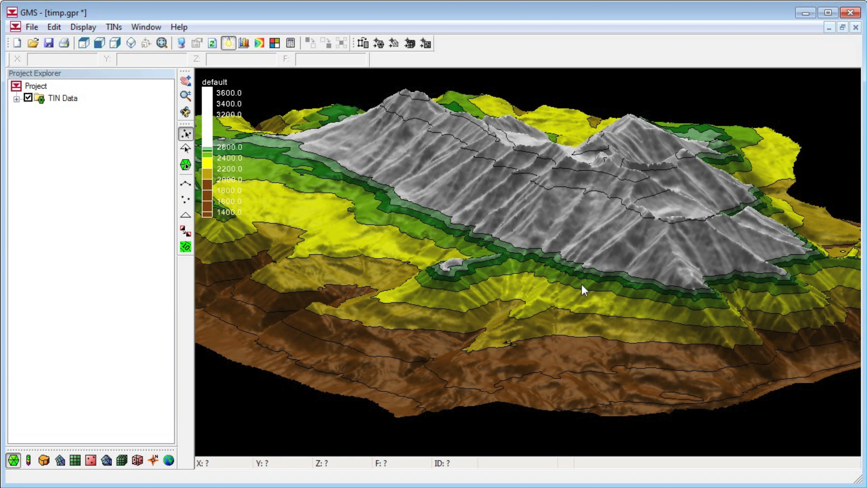
mouse_move(352, 219)
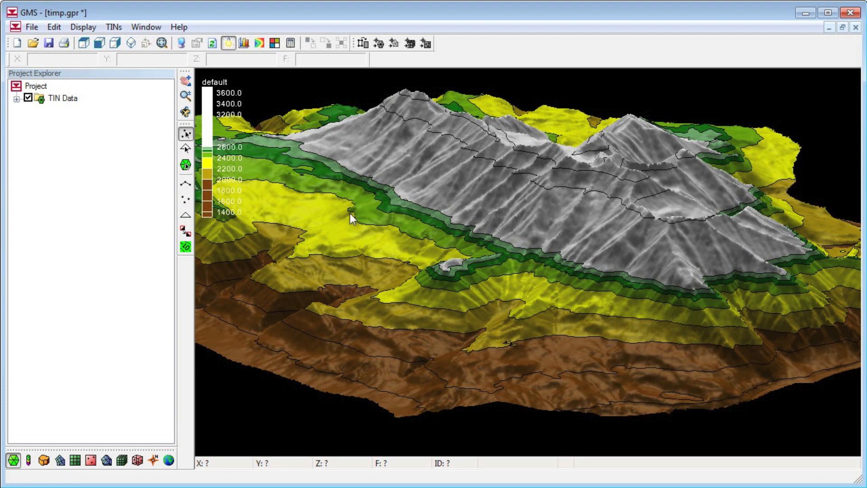
mouse_move(259, 43)
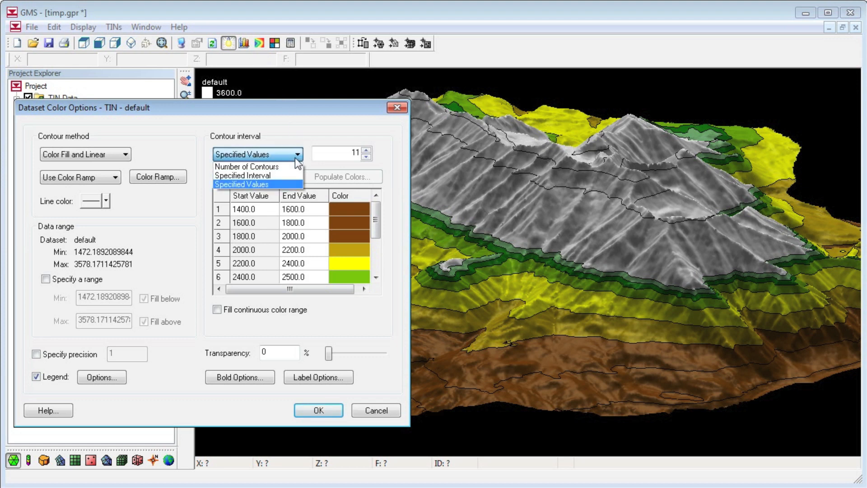
Use 11 contours limited to a specified range of 2000 to 3000
click(246, 167)
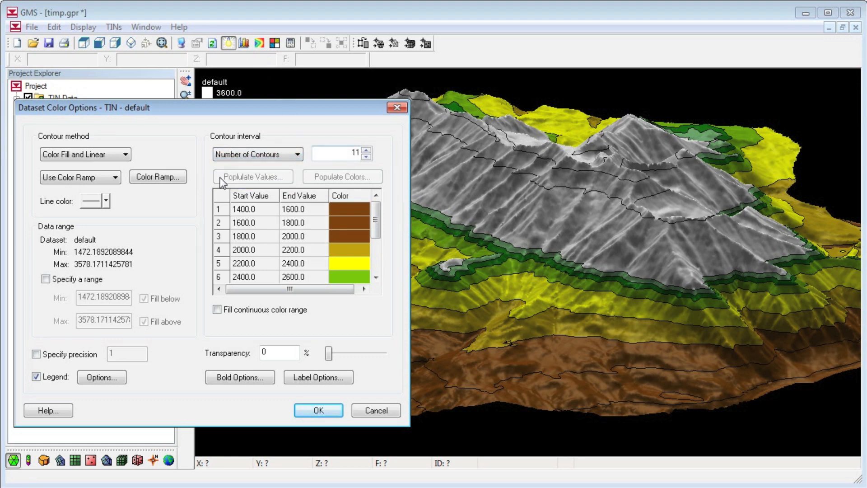
click(35, 279)
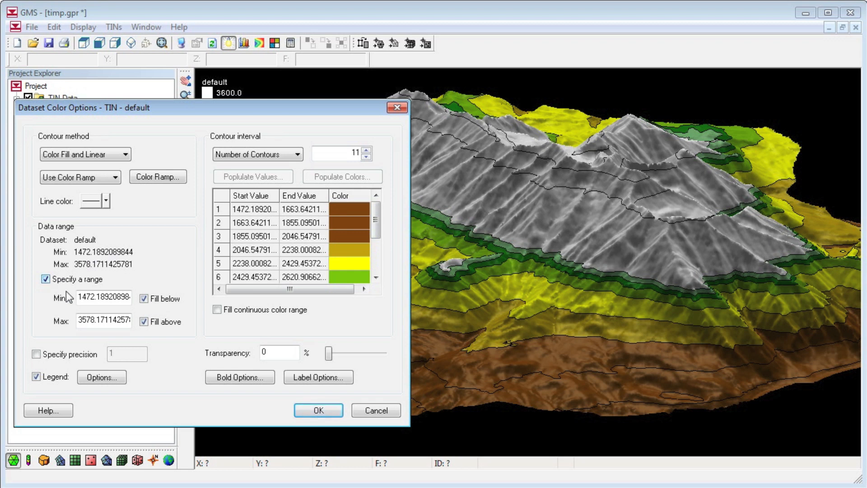
click(103, 298)
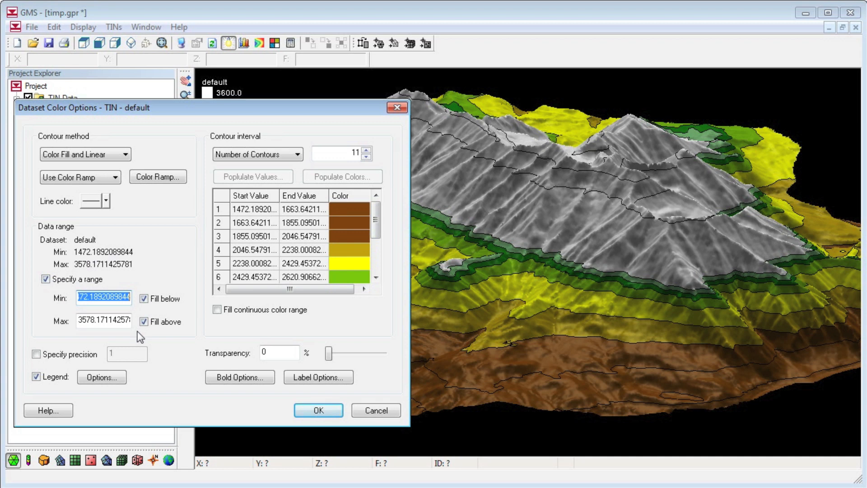
text(2000)
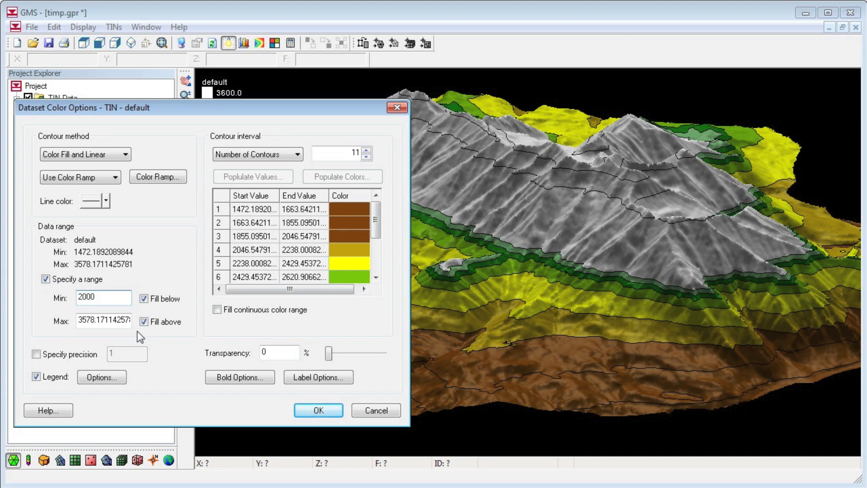
text(3000.0)
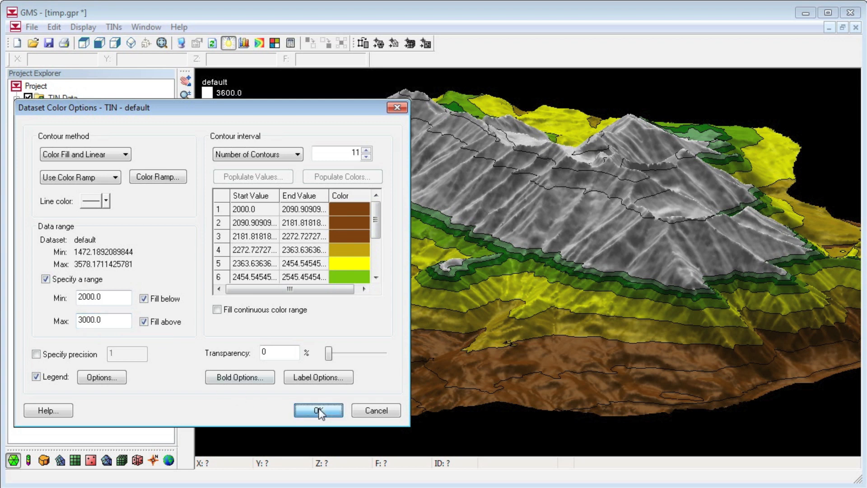
click(317, 411)
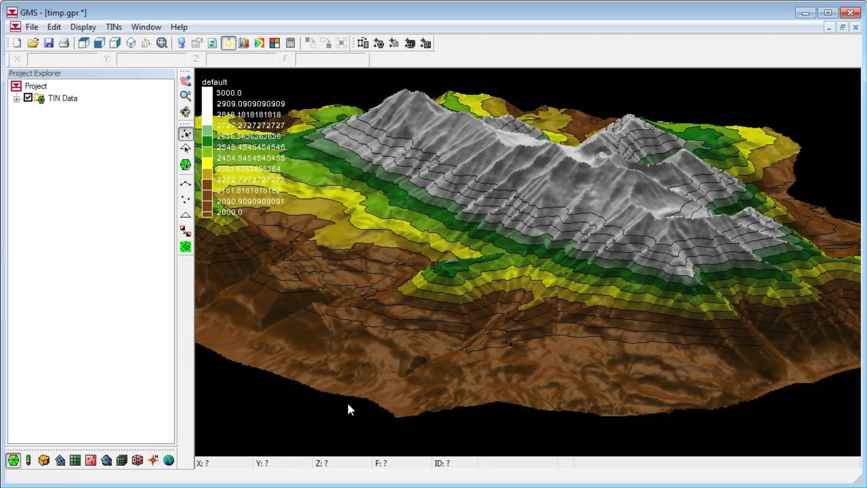
mouse_move(592, 220)
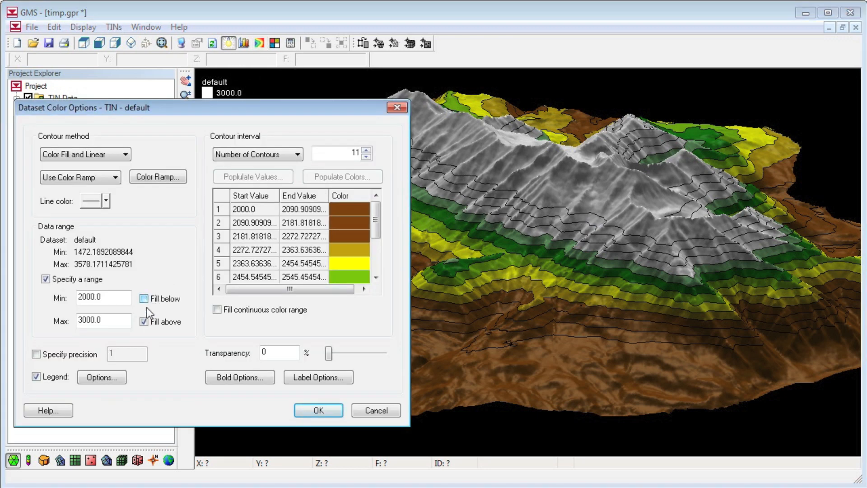
Turn off Fill below and Fill above in Dataset Color Options
click(145, 322)
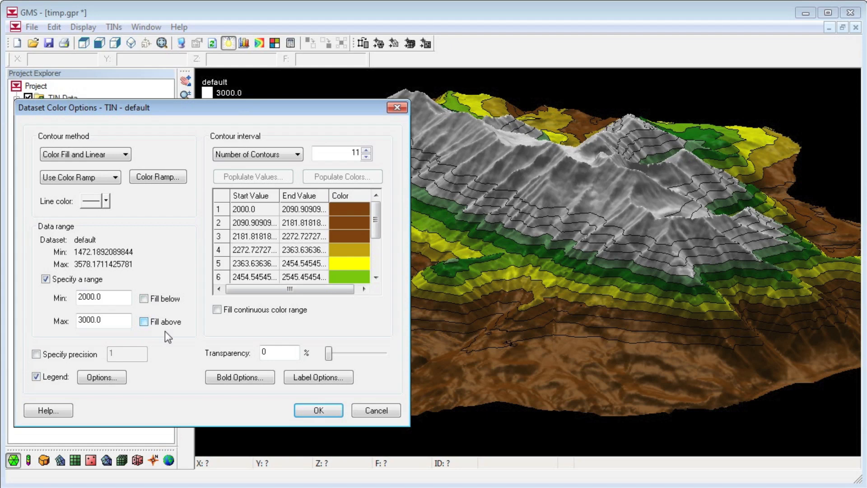
click(318, 410)
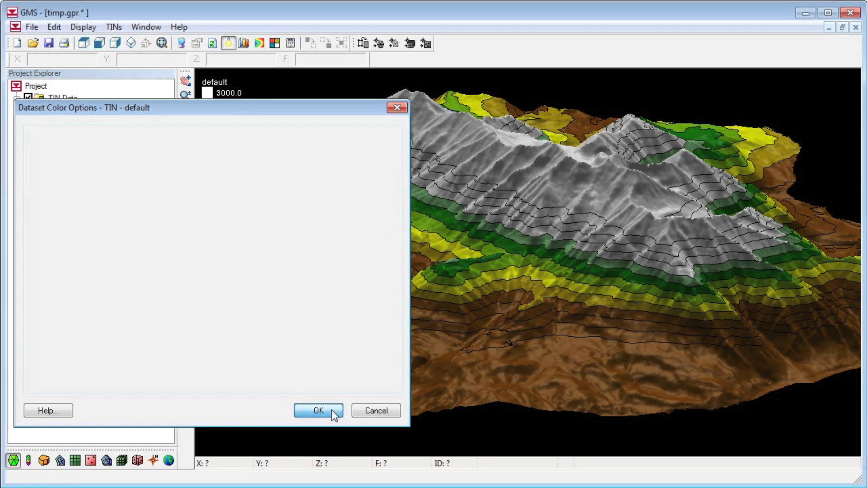
click(318, 410)
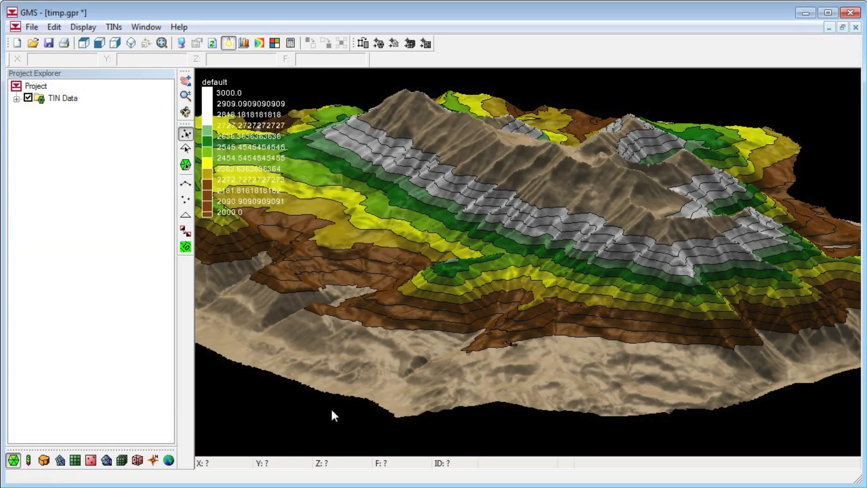